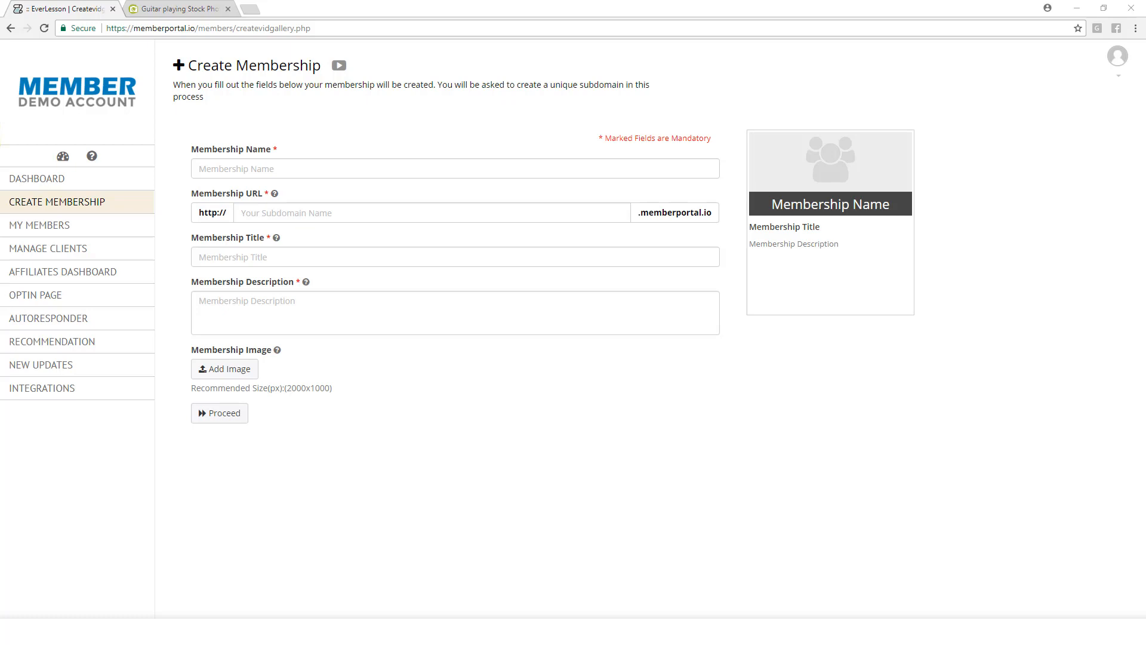
pyautogui.moveTo(380, 154)
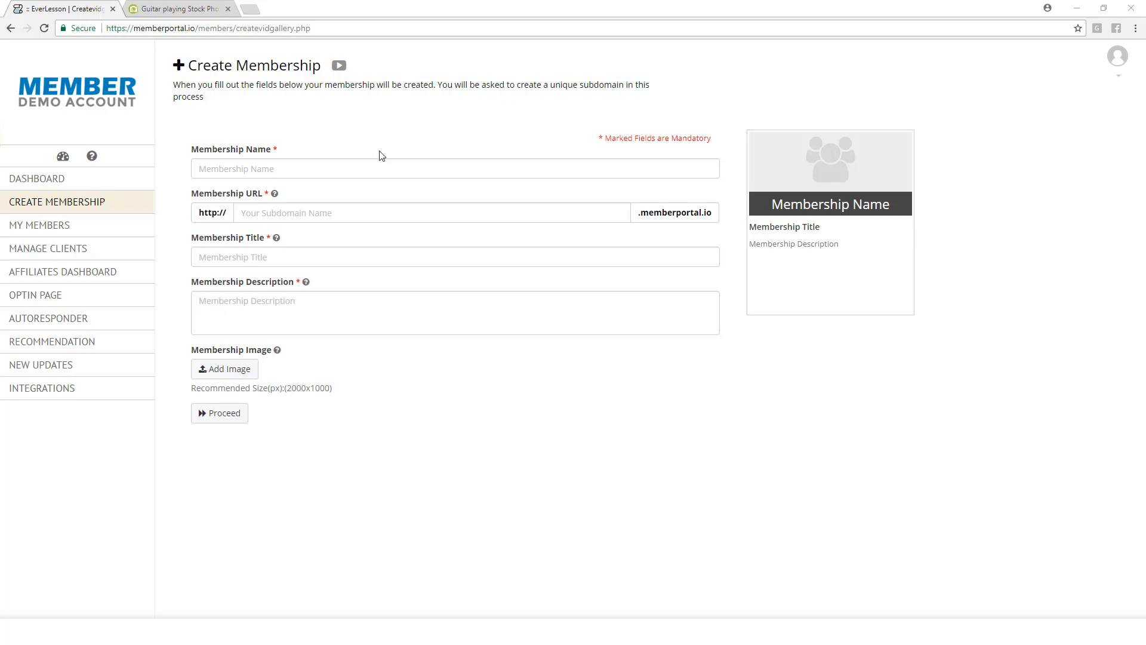
pyautogui.moveTo(443, 380)
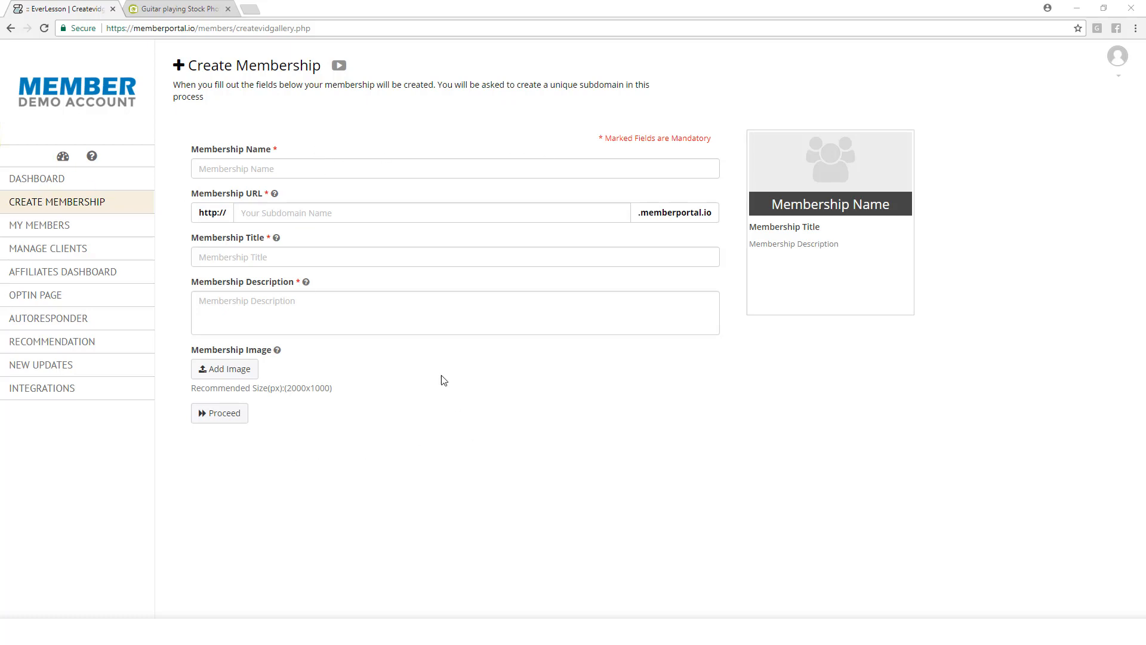
pyautogui.moveTo(980, 147)
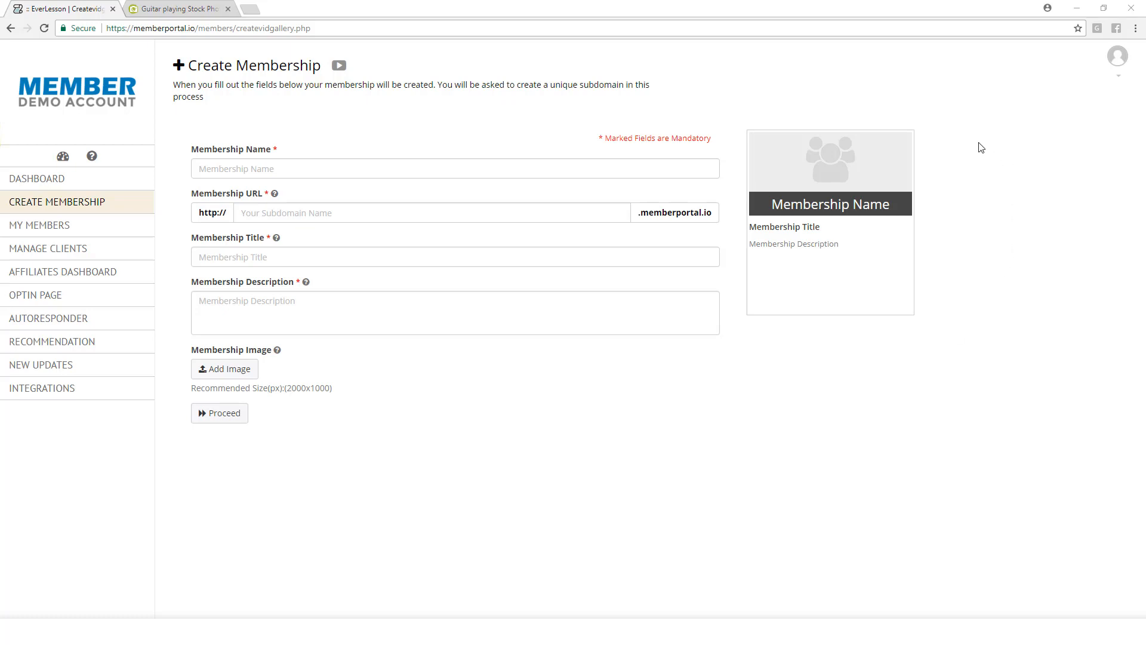
pyautogui.moveTo(726, 108)
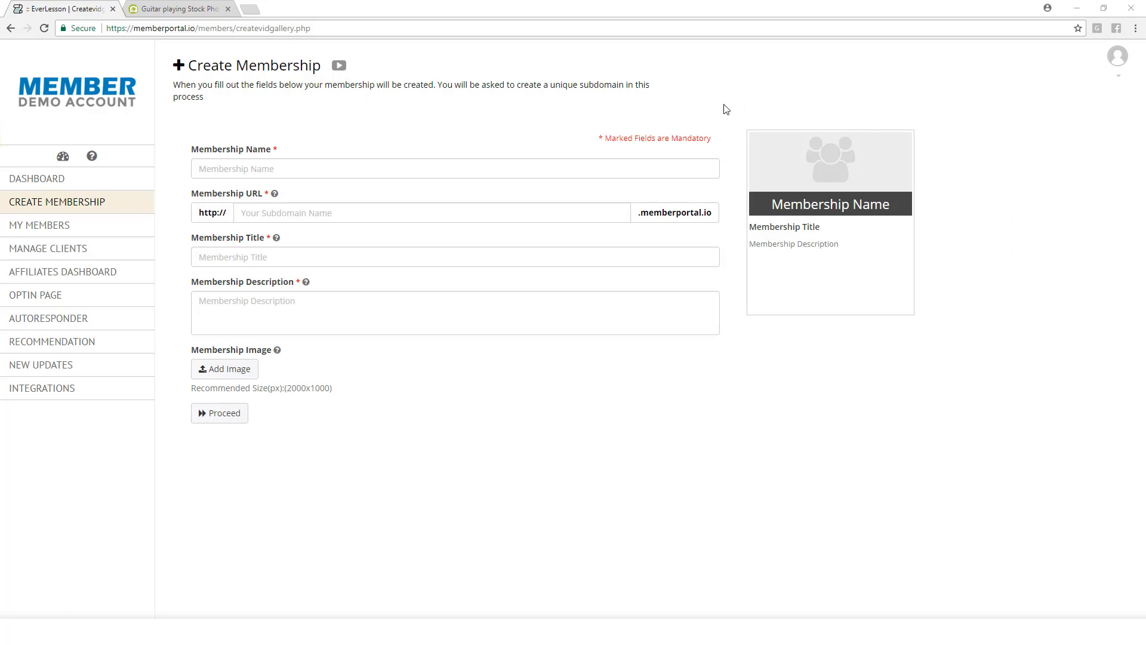
pyautogui.moveTo(752, 380)
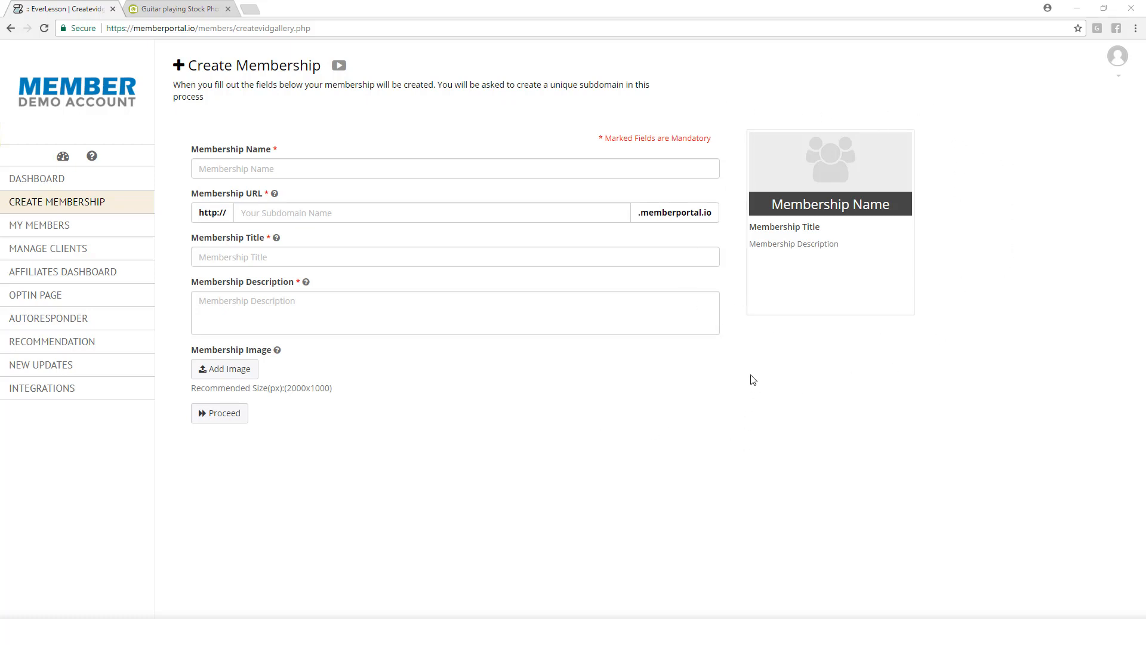
pyautogui.moveTo(550, 489)
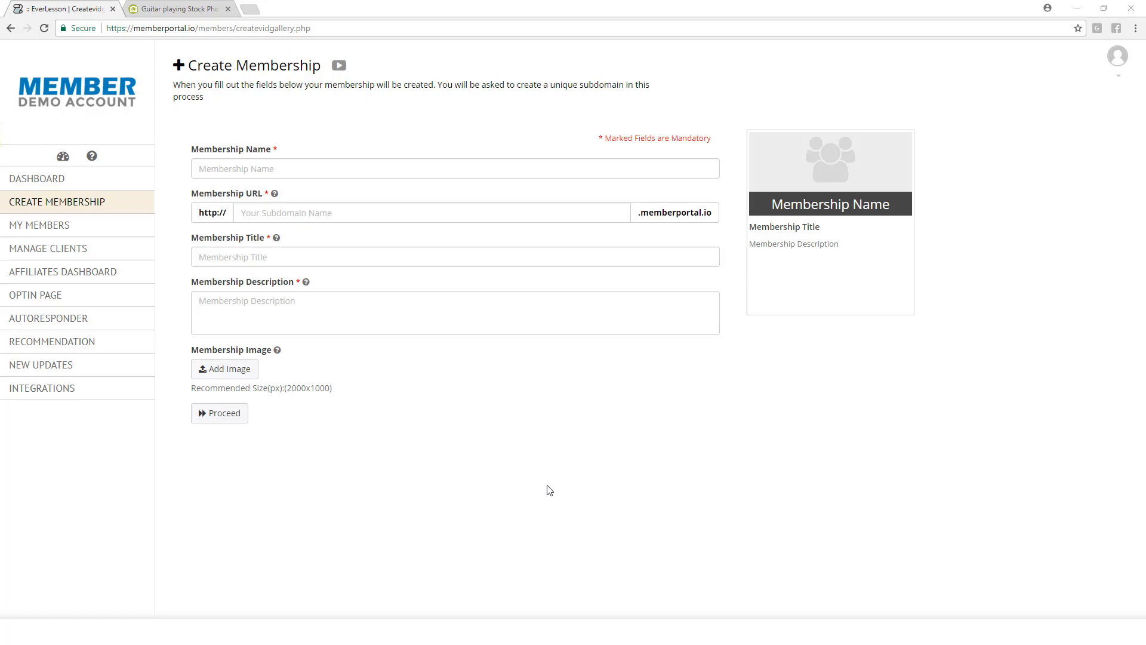
pyautogui.moveTo(431, 528)
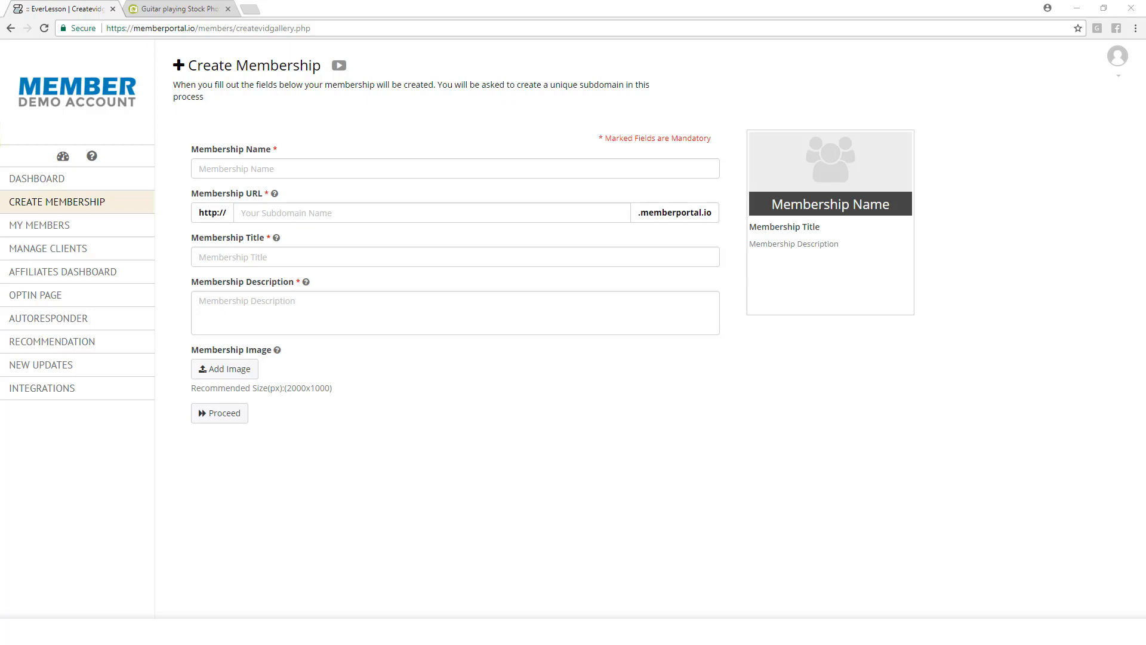
pyautogui.moveTo(266, 153)
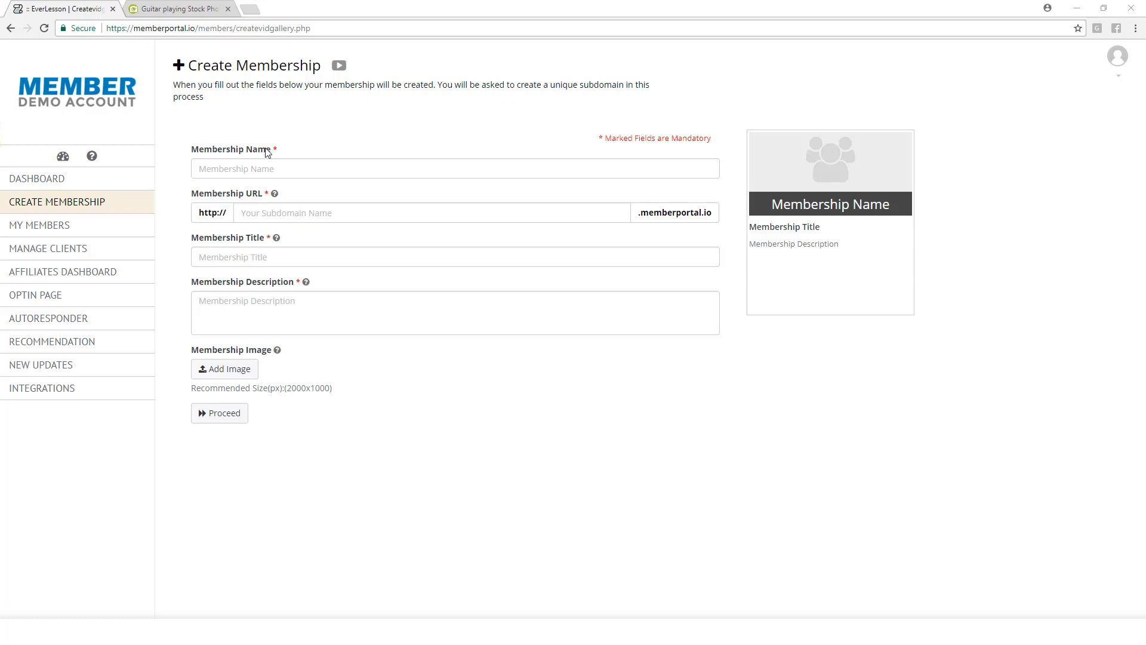
# - Enter 'Guitar Training' as the membership name and 'guitartraining' as the URL subdomain
pyautogui.write('Guitar Training')
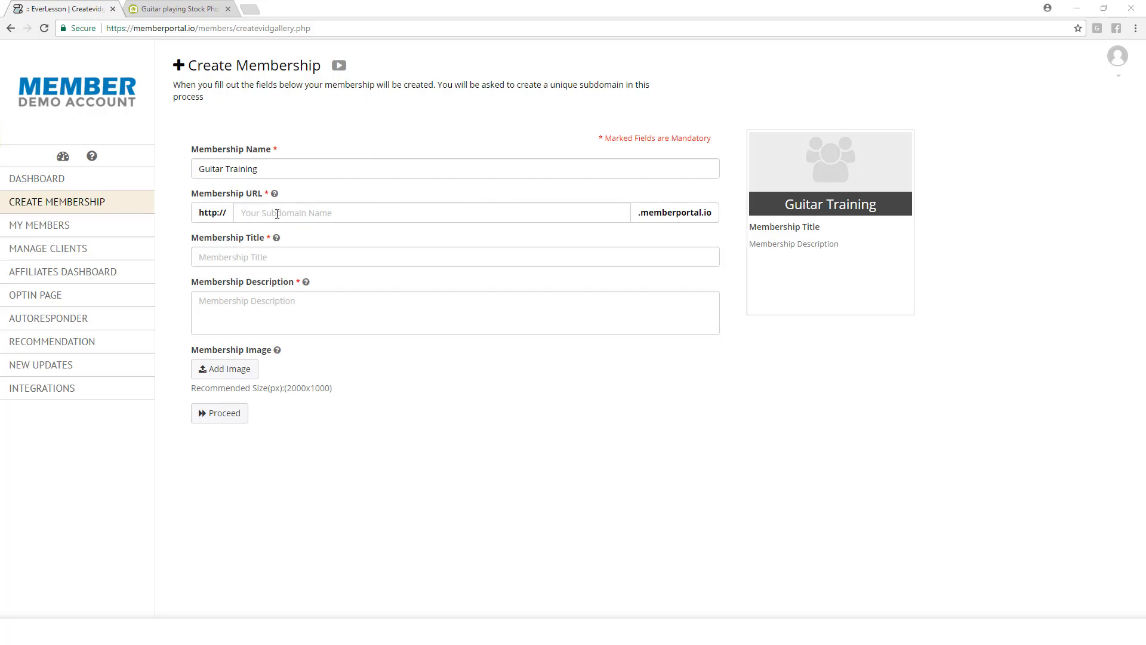
pyautogui.moveTo(275, 194)
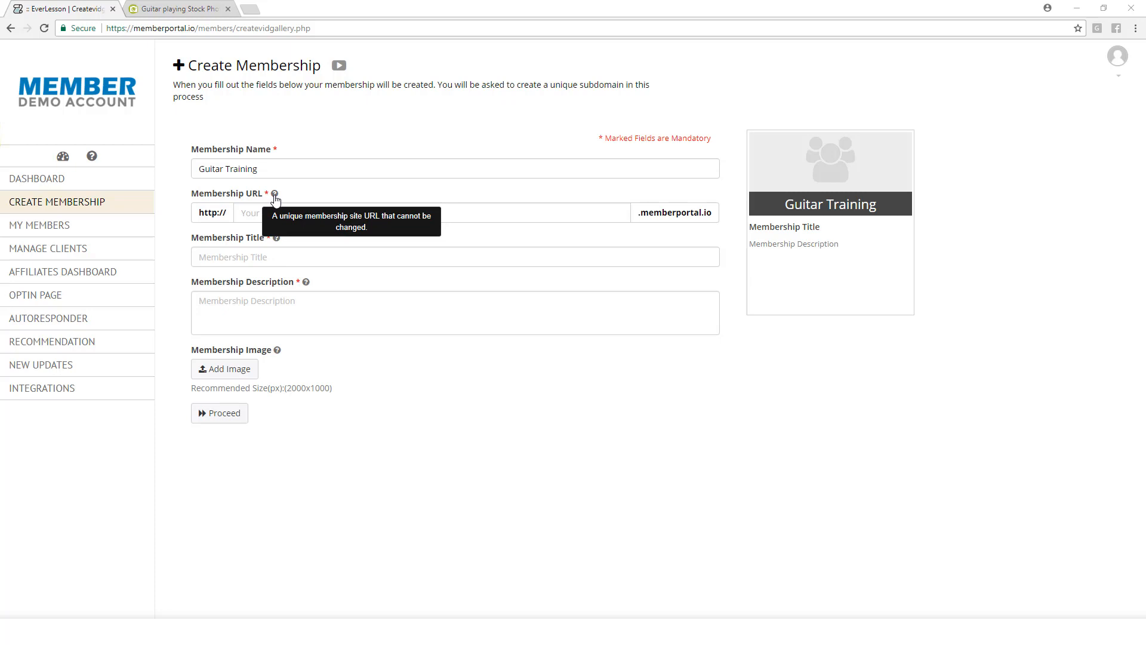
pyautogui.moveTo(276, 199)
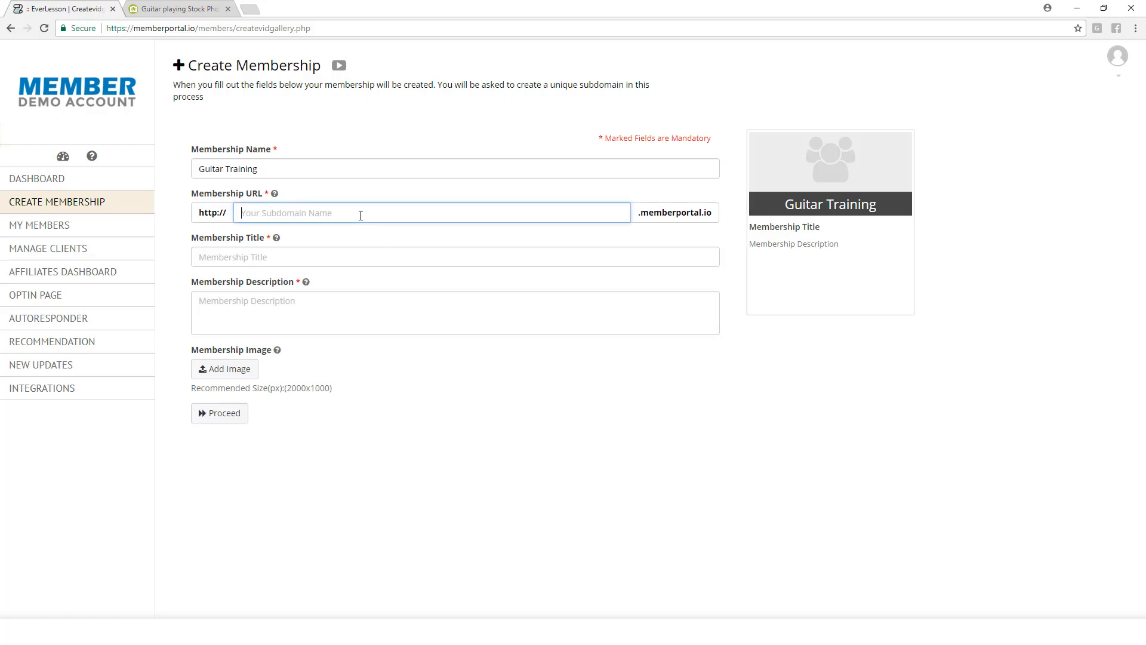
pyautogui.write('guitar')
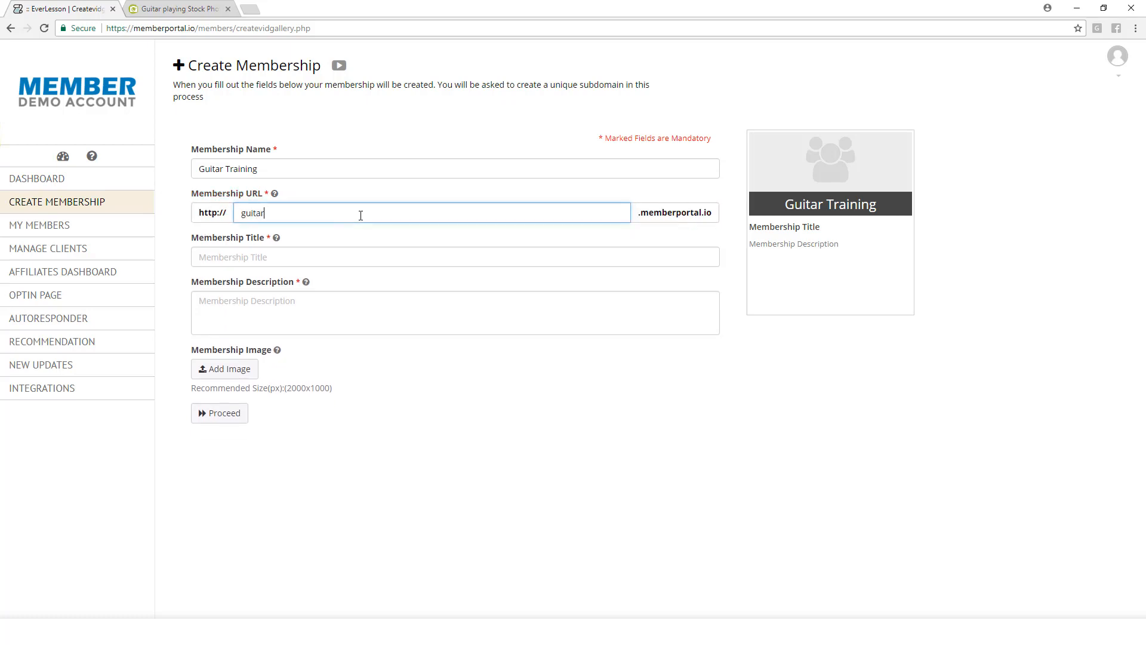
pyautogui.write('training')
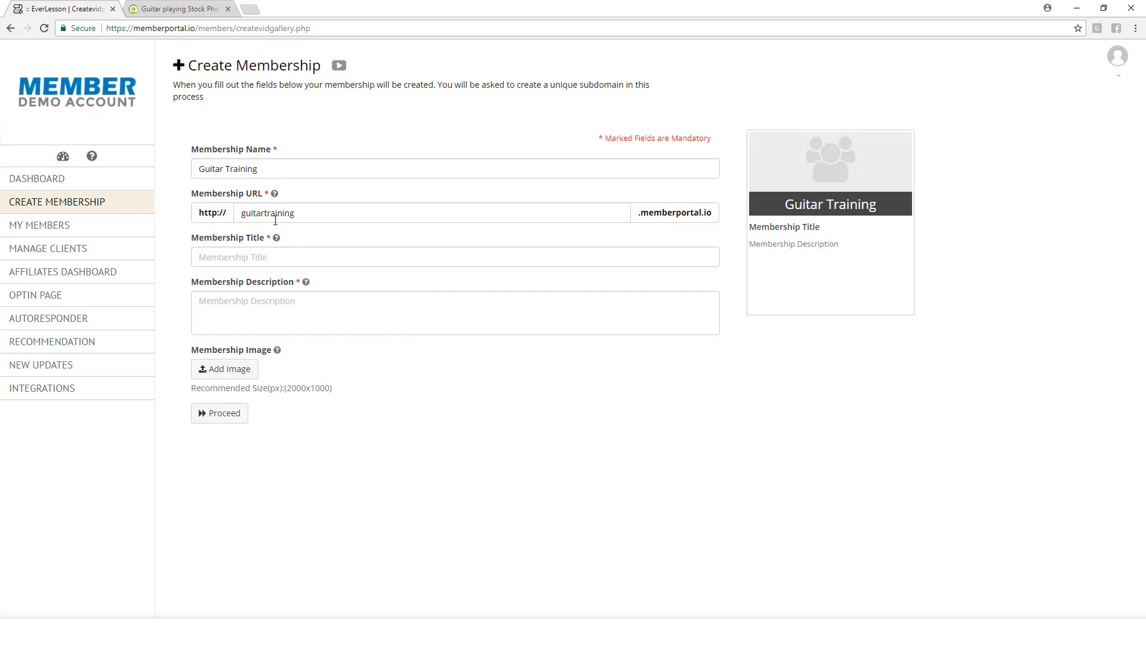
pyautogui.moveTo(678, 237)
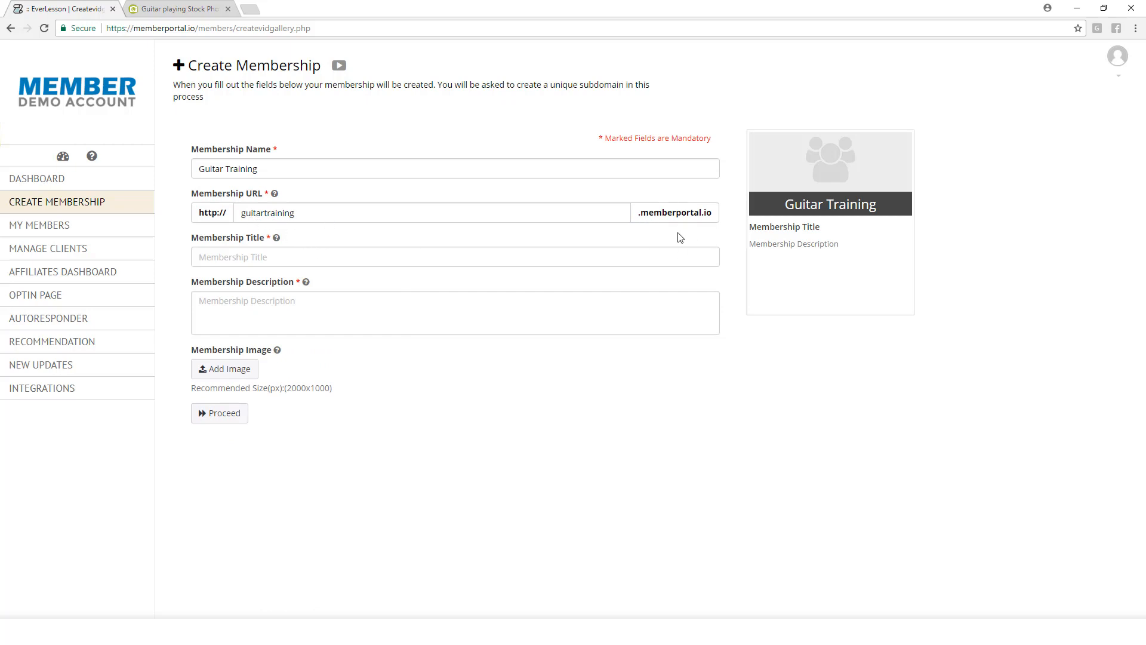
pyautogui.moveTo(283, 228)
pyautogui.write('Guitar Training')
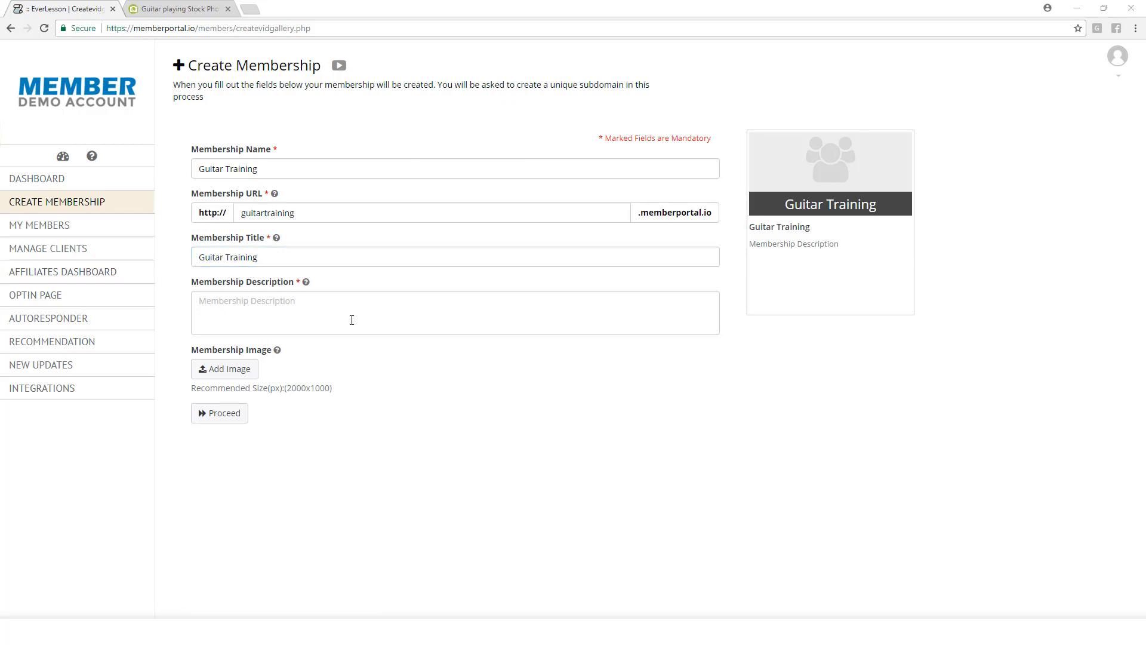
# - Write the guitar instruction course library description for the Guitar Training membership
pyautogui.write("In this membership you're going to find our library of guitar instrcution courses that will help you succeed with learning guitar.  There is something for everybody no matter the level.")
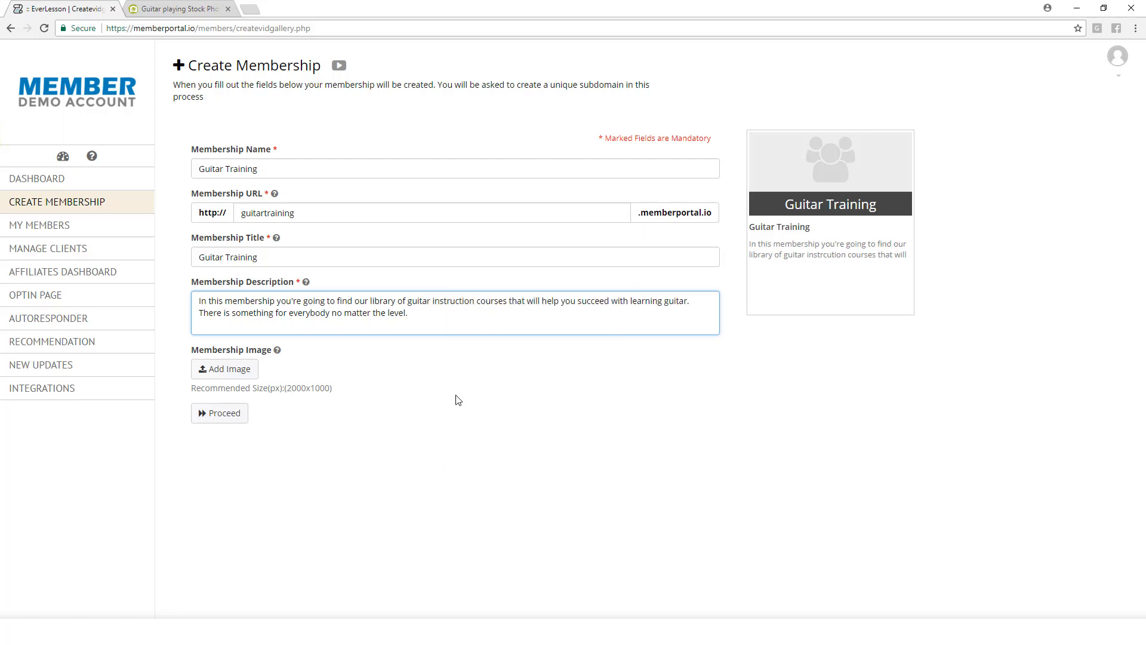
pyautogui.moveTo(424, 387)
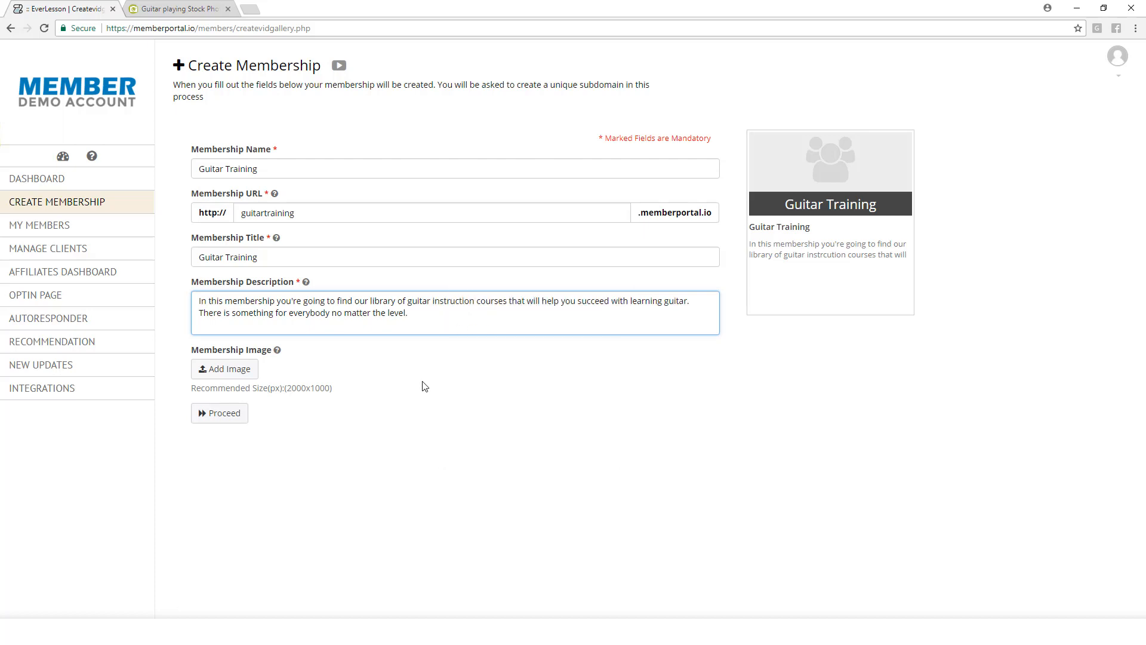
pyautogui.click(474, 301)
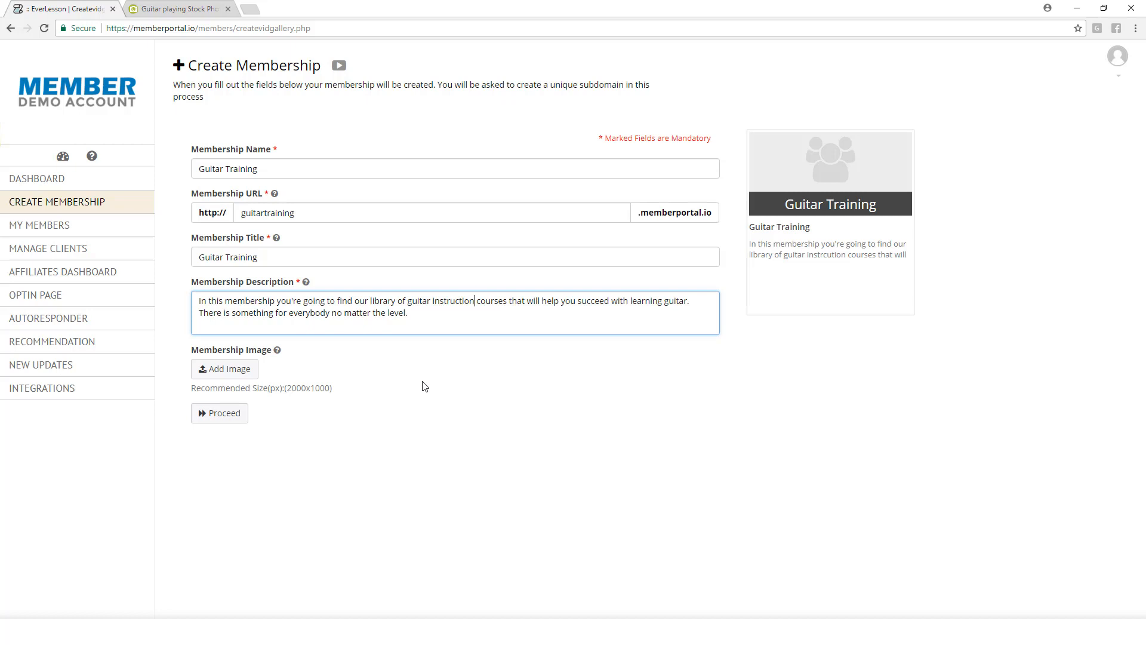
pyautogui.moveTo(358, 495)
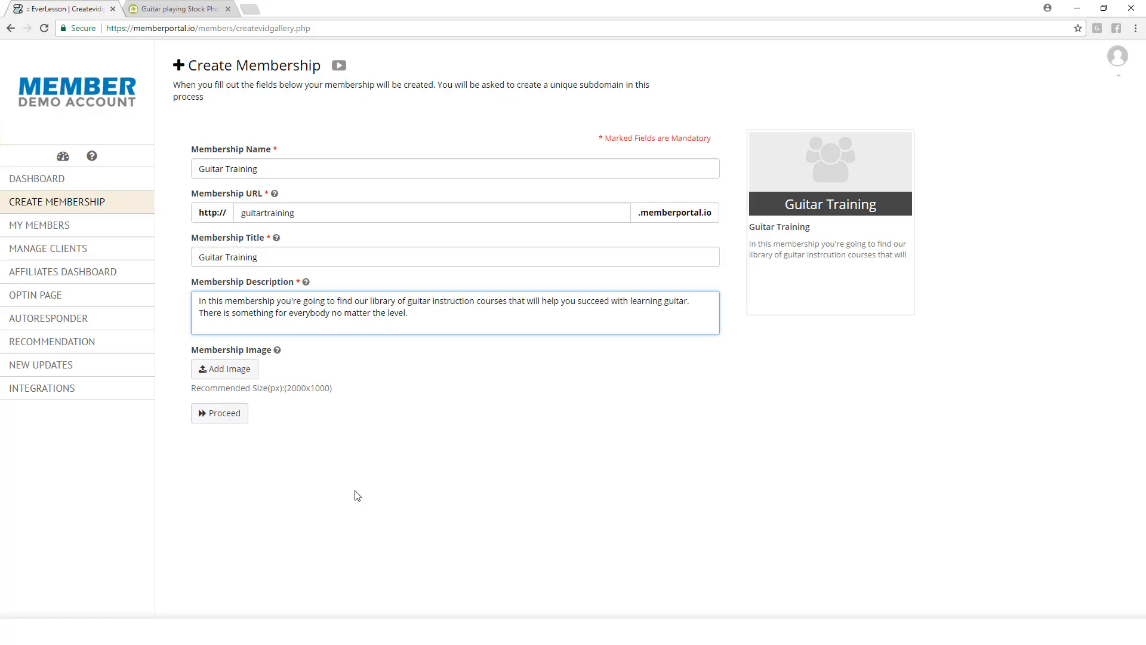
pyautogui.moveTo(419, 470)
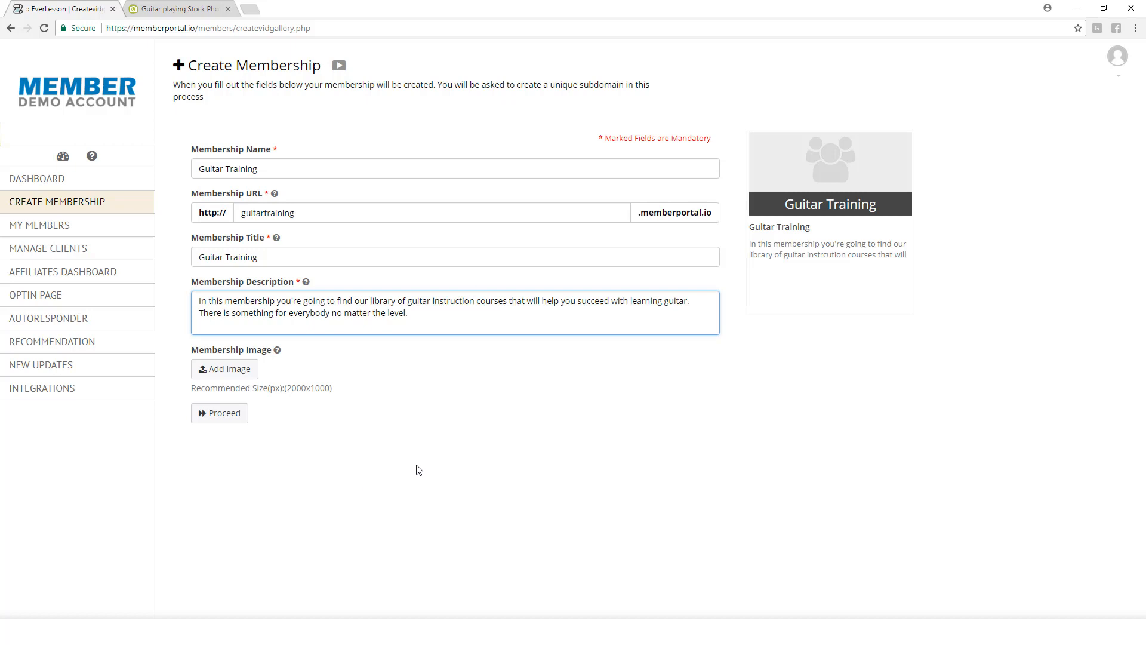
pyautogui.moveTo(427, 468)
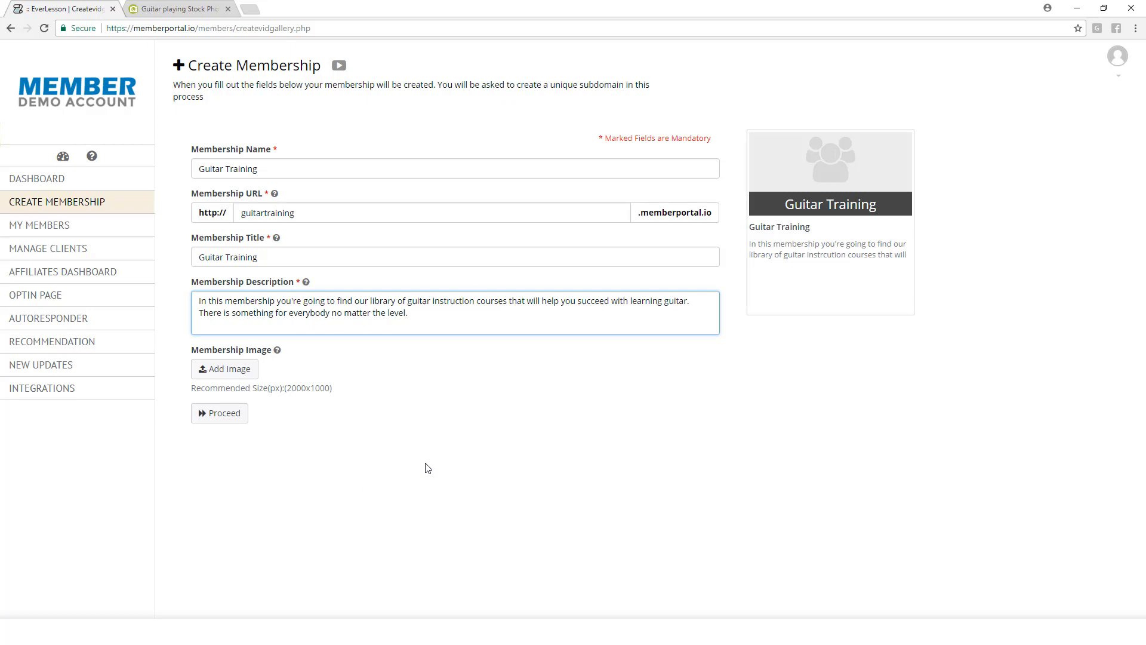
pyautogui.moveTo(378, 348)
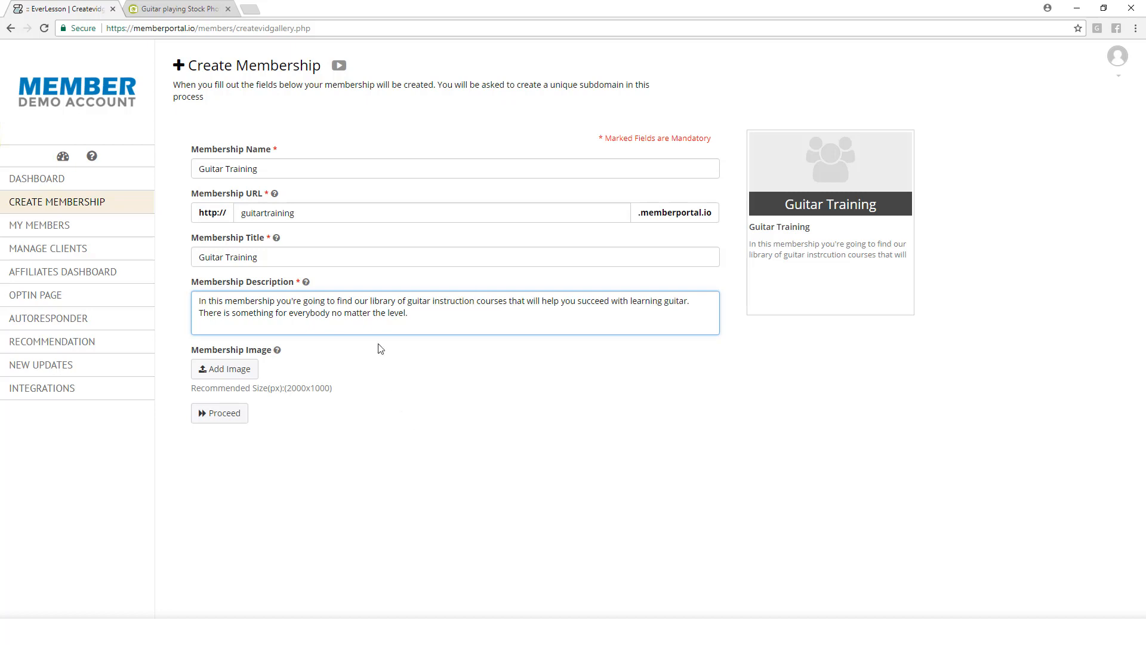
pyautogui.click(466, 408)
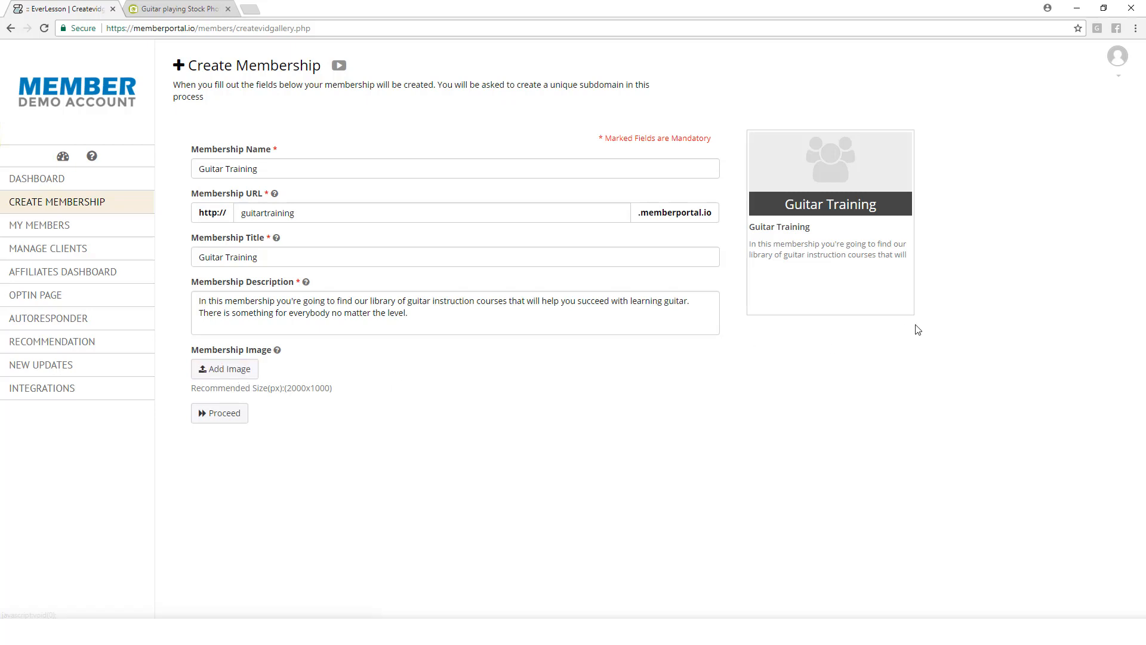
pyautogui.moveTo(773, 179)
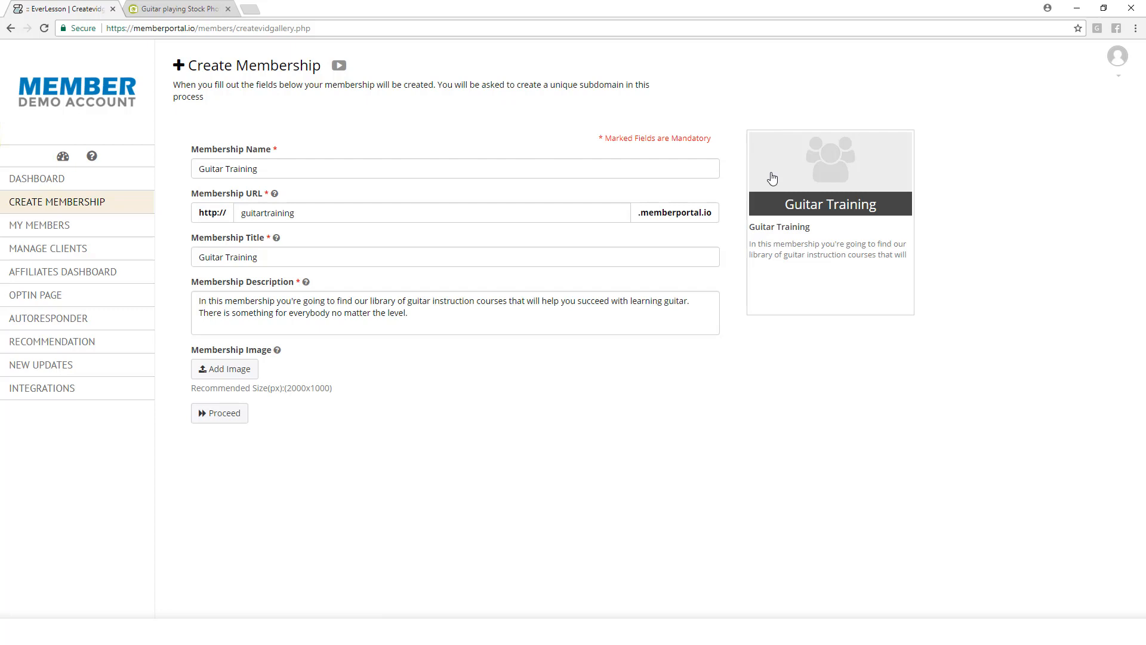
pyautogui.moveTo(279, 413)
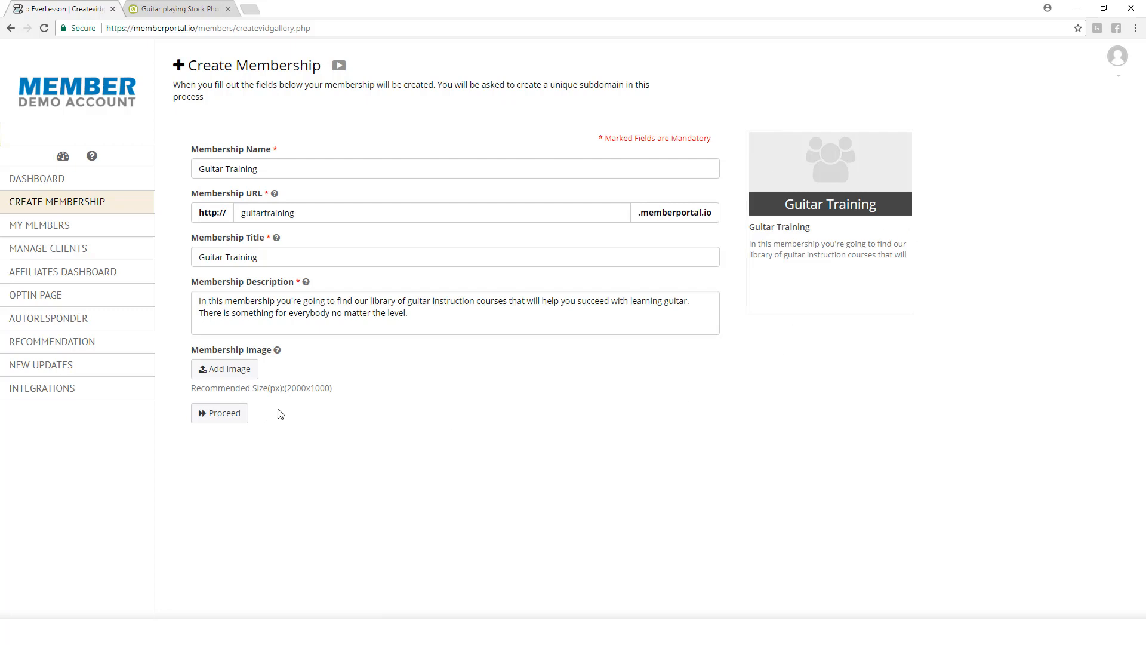
pyautogui.moveTo(323, 400)
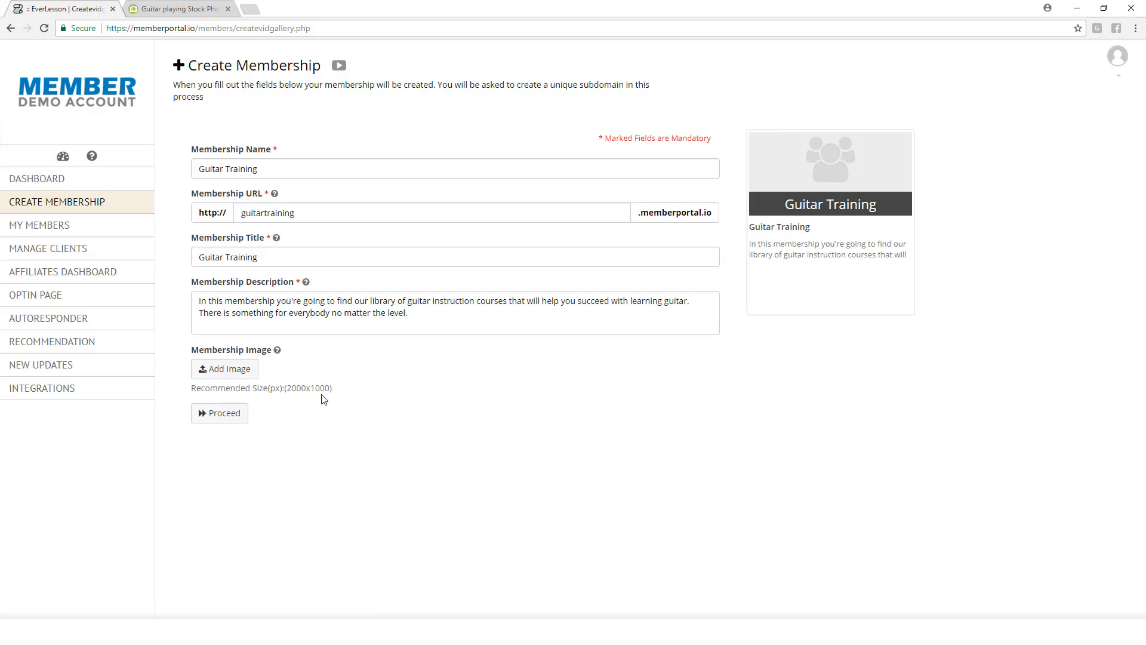
pyautogui.moveTo(375, 380)
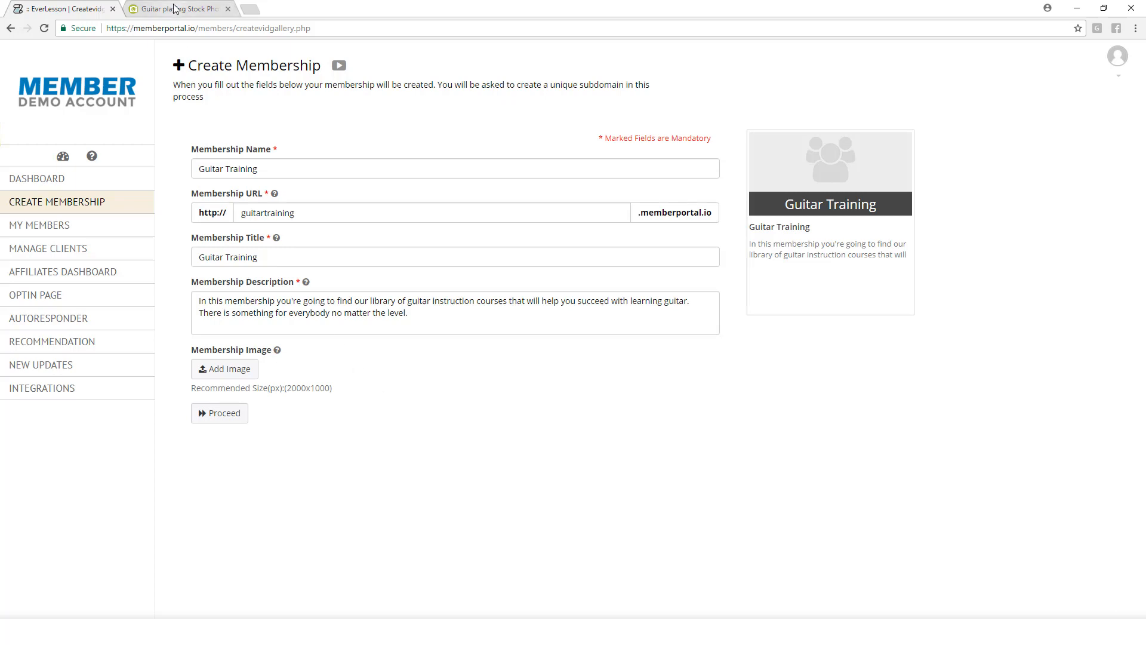
pyautogui.click(179, 8)
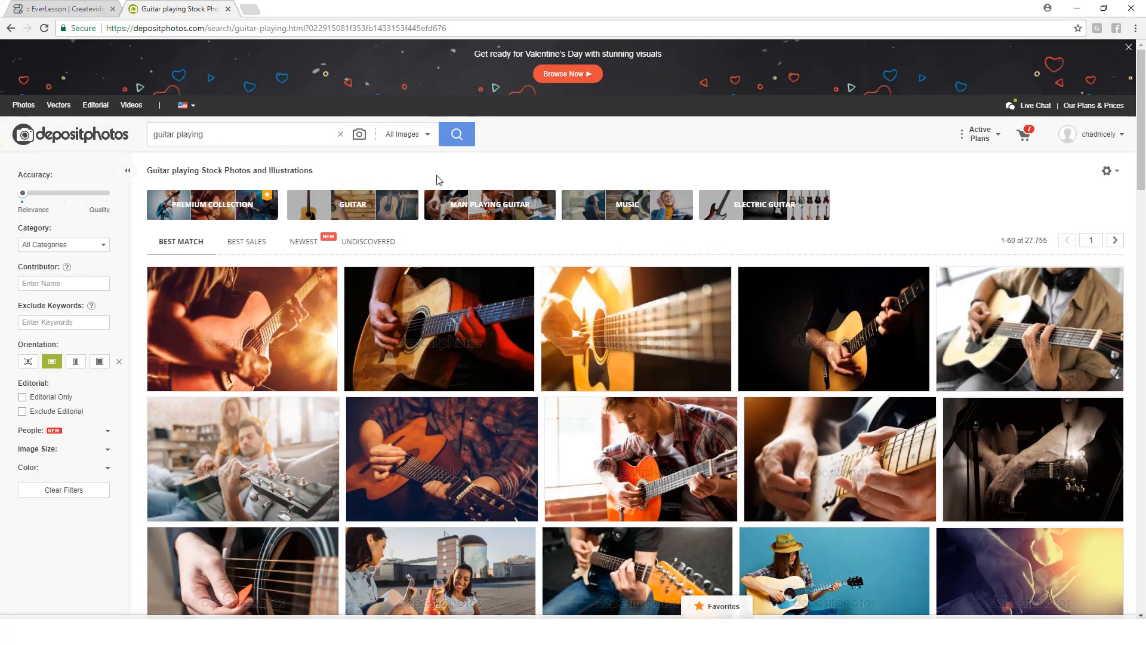
pyautogui.moveTo(551, 158)
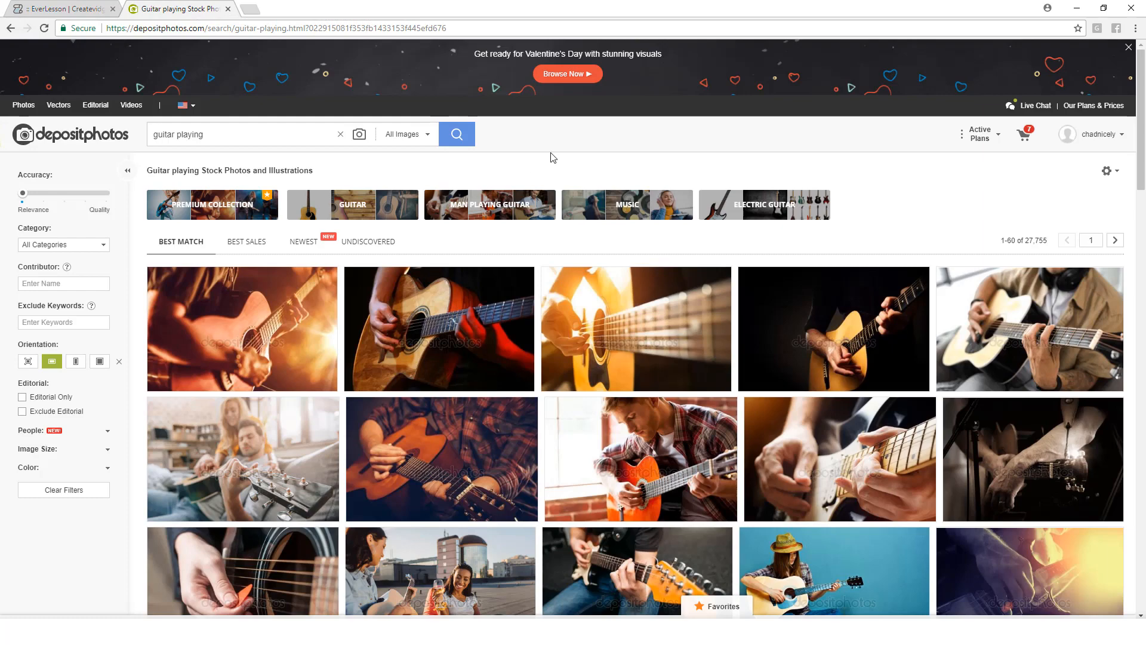
pyautogui.moveTo(642, 325)
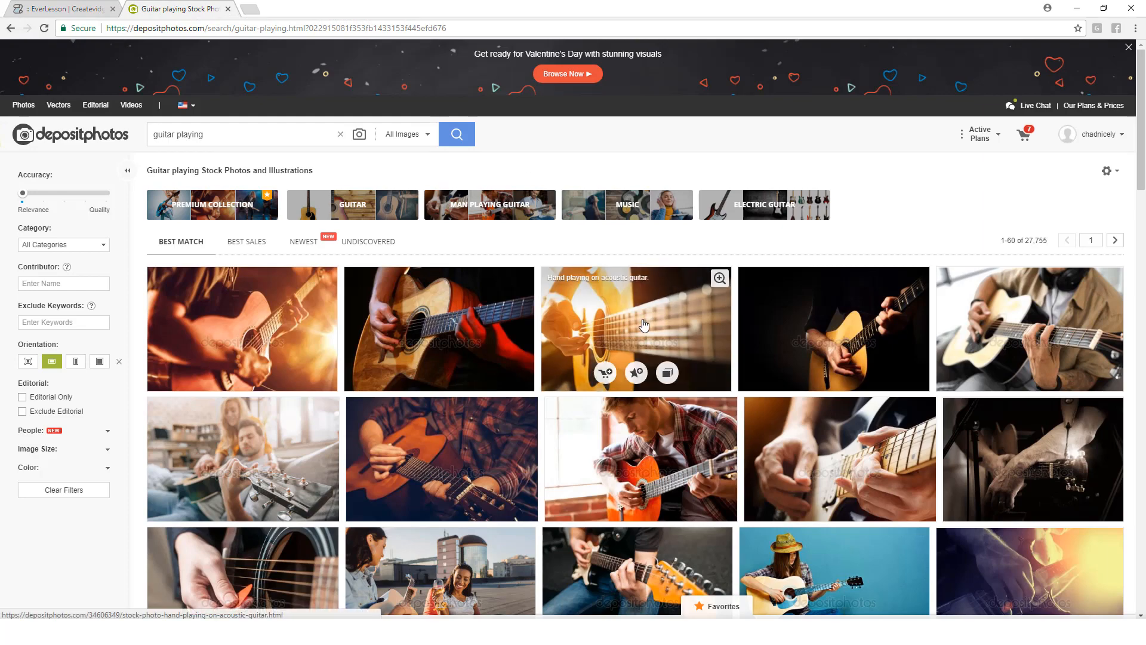
pyautogui.click(636, 328)
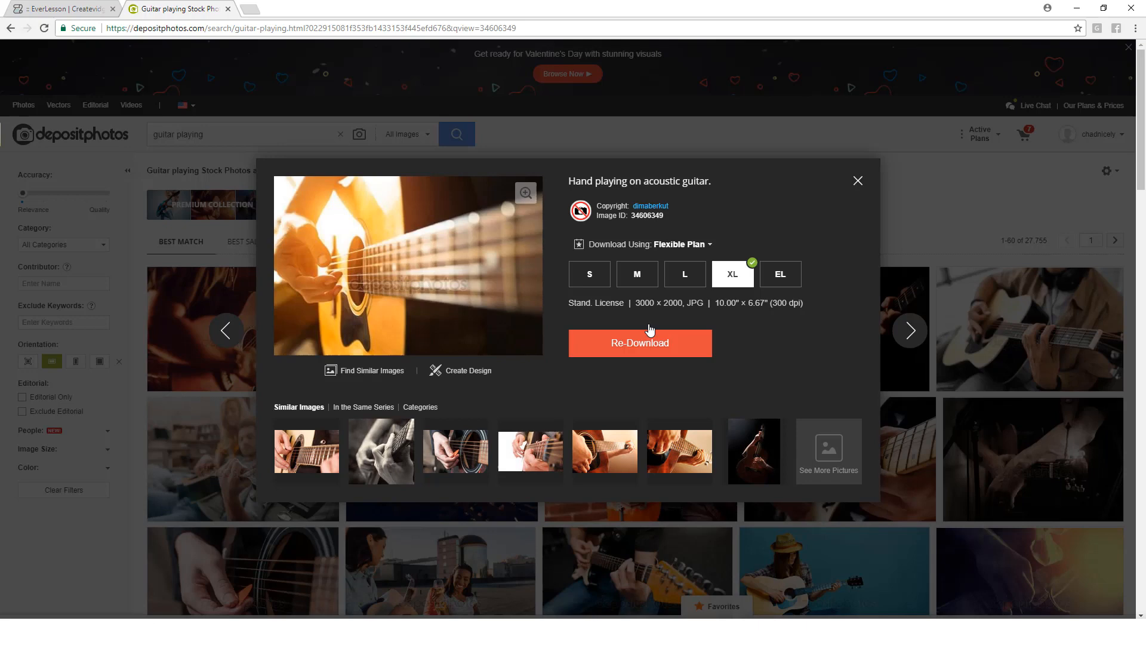
pyautogui.moveTo(735, 288)
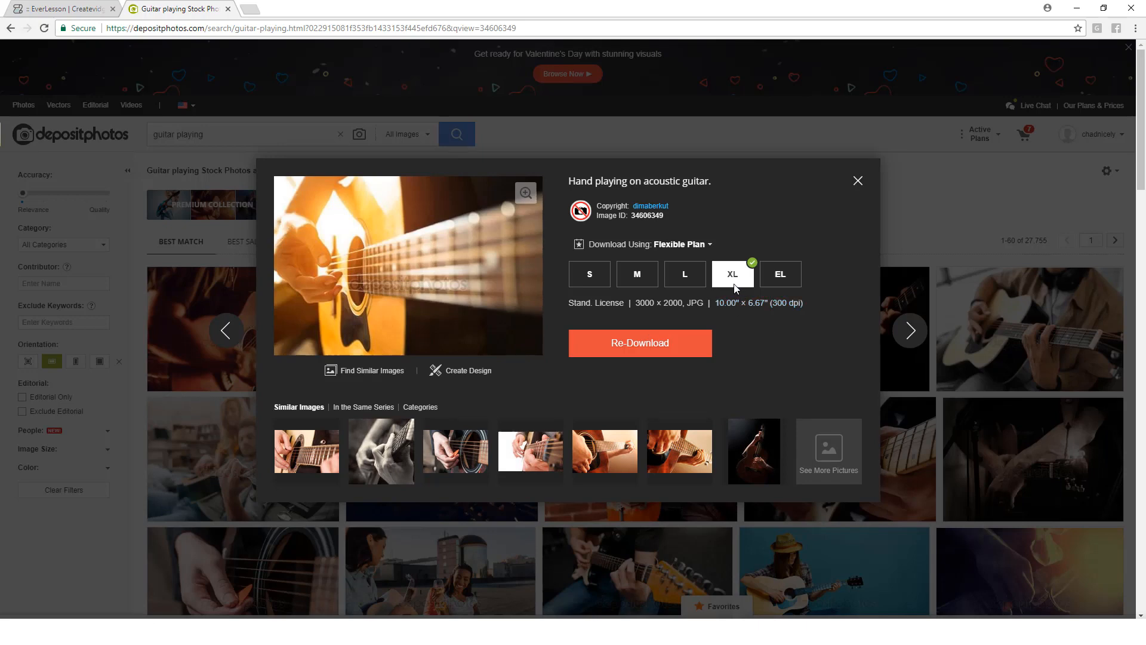
pyautogui.moveTo(748, 358)
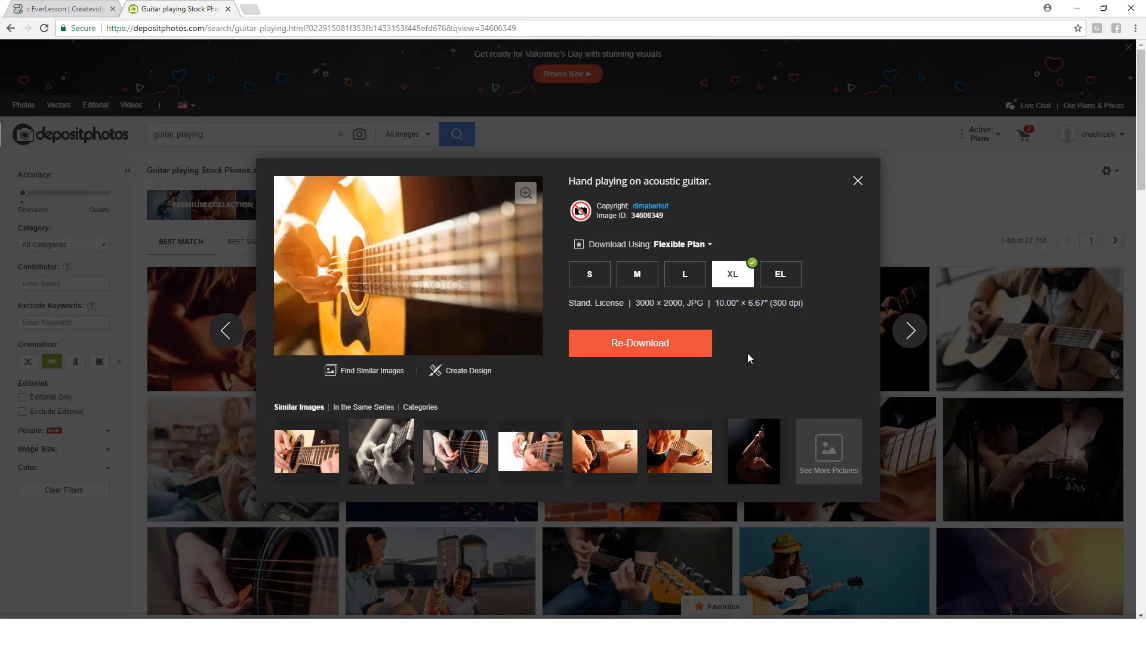
pyautogui.moveTo(734, 296)
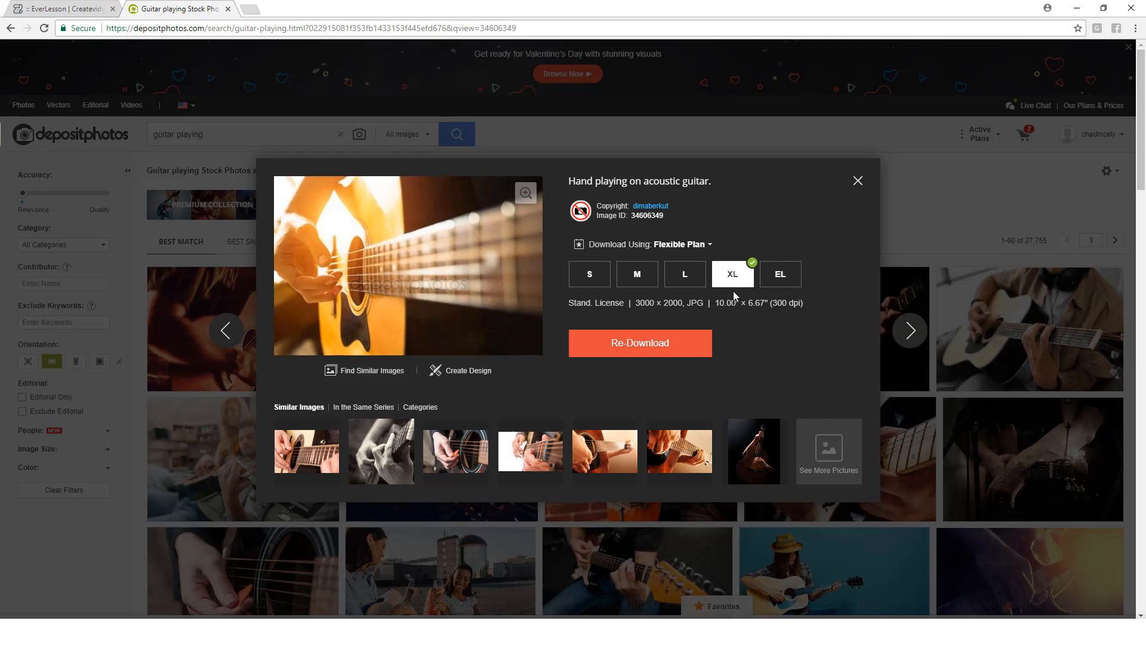
pyautogui.click(684, 274)
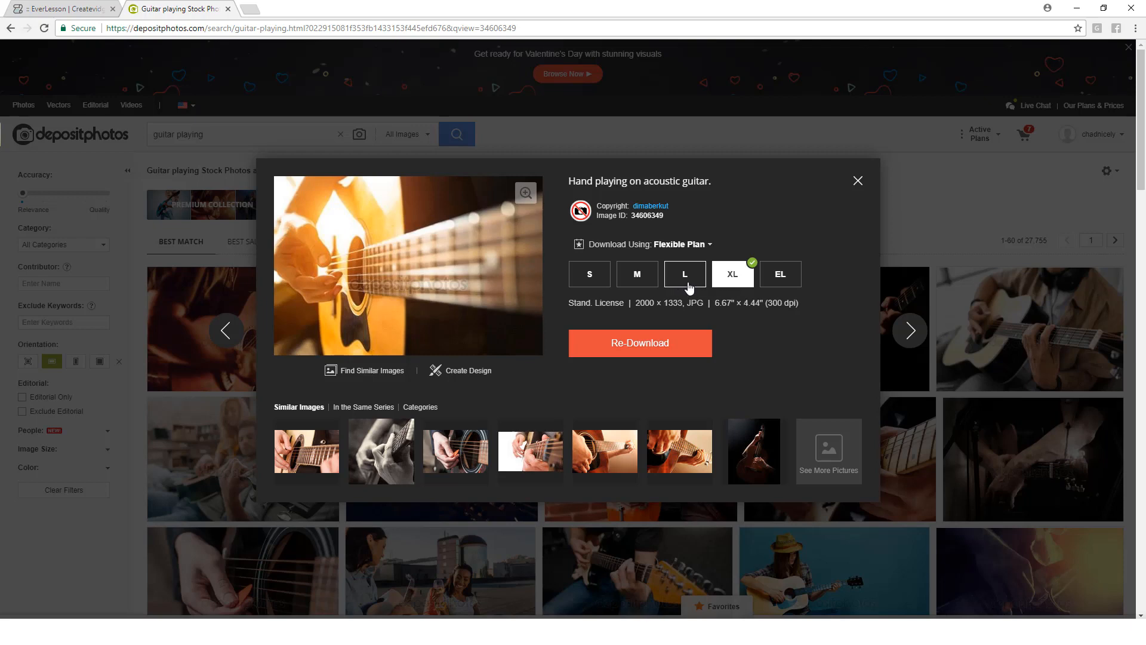
pyautogui.click(857, 180)
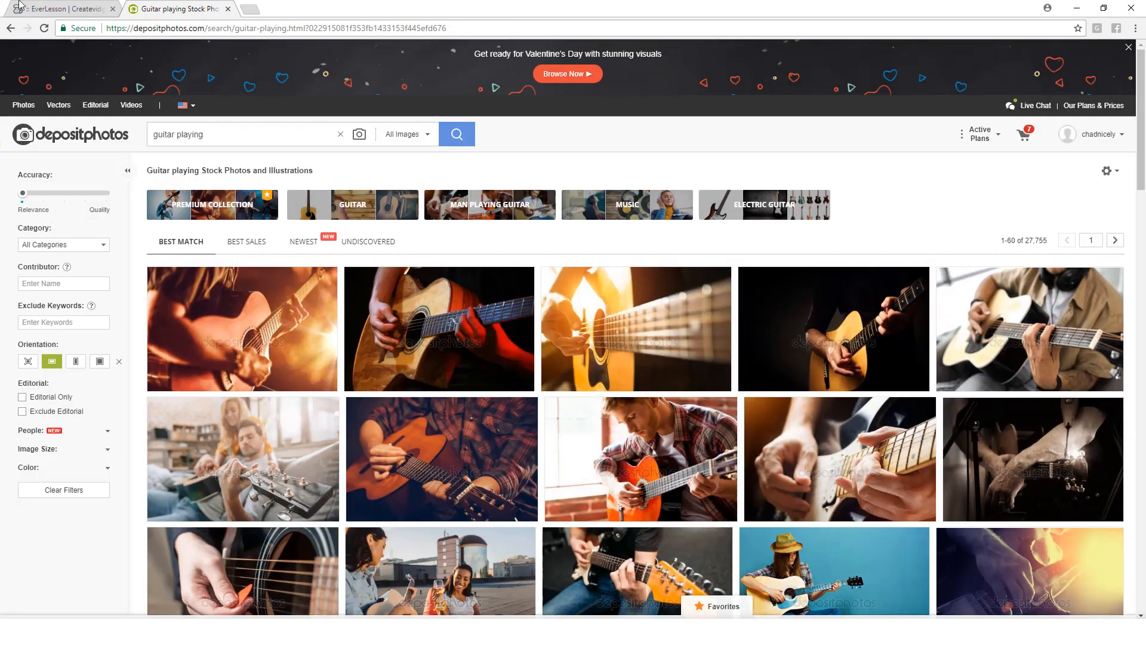
pyautogui.click(62, 7)
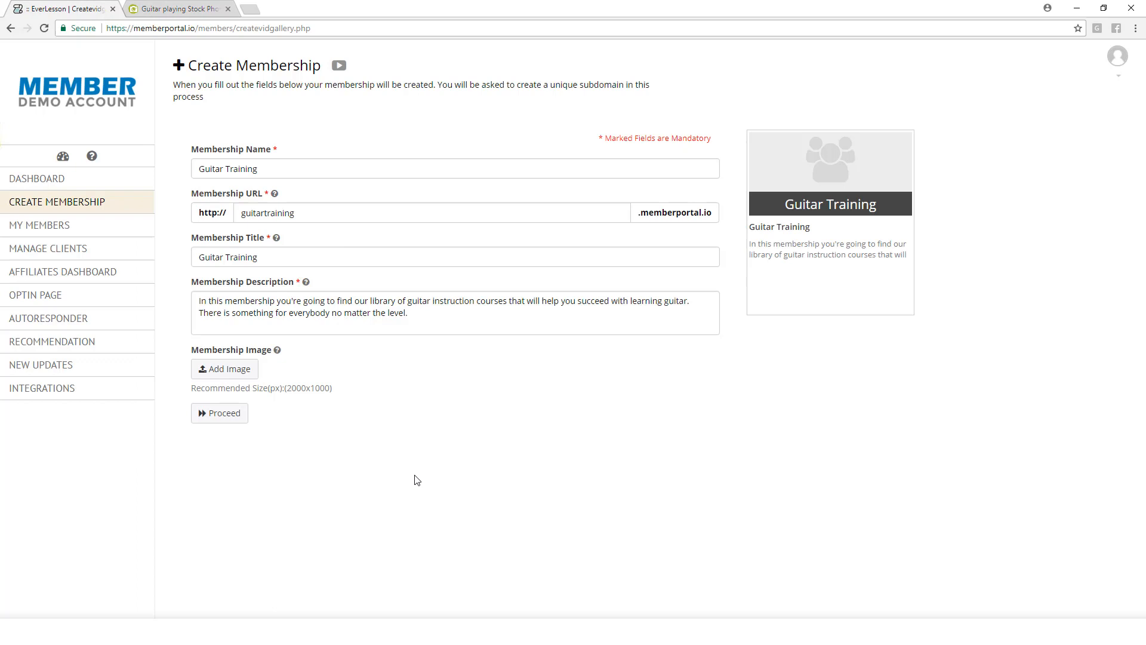
pyautogui.moveTo(298, 424)
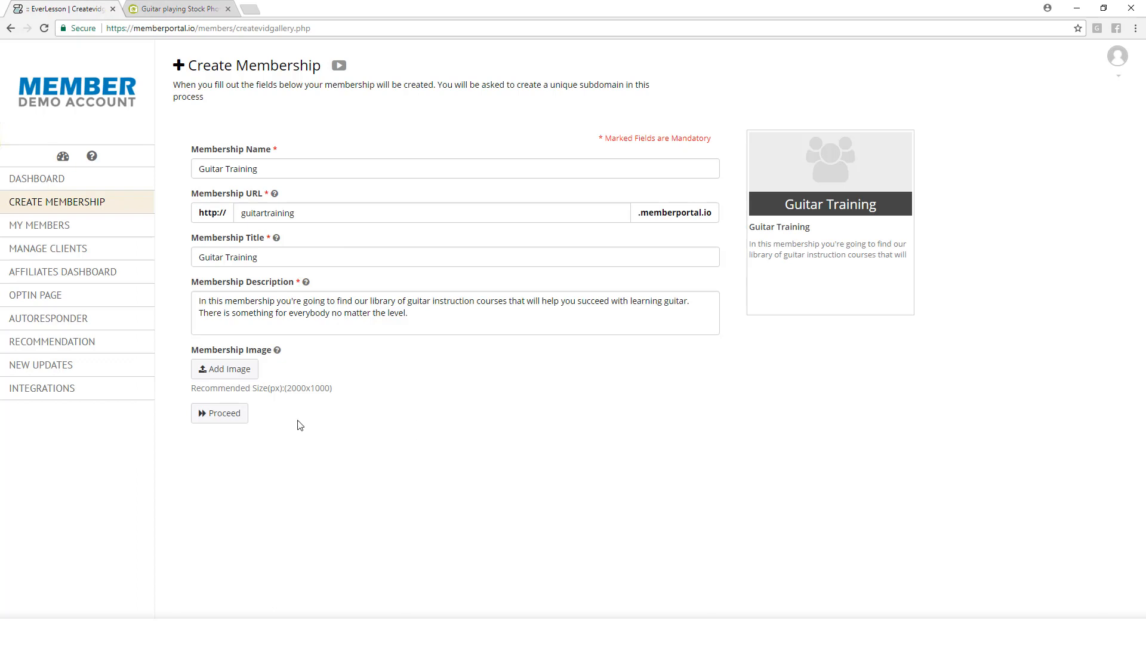
# - Open the membership image library, browse the stock images, then switch to uploading your own
pyautogui.click(225, 368)
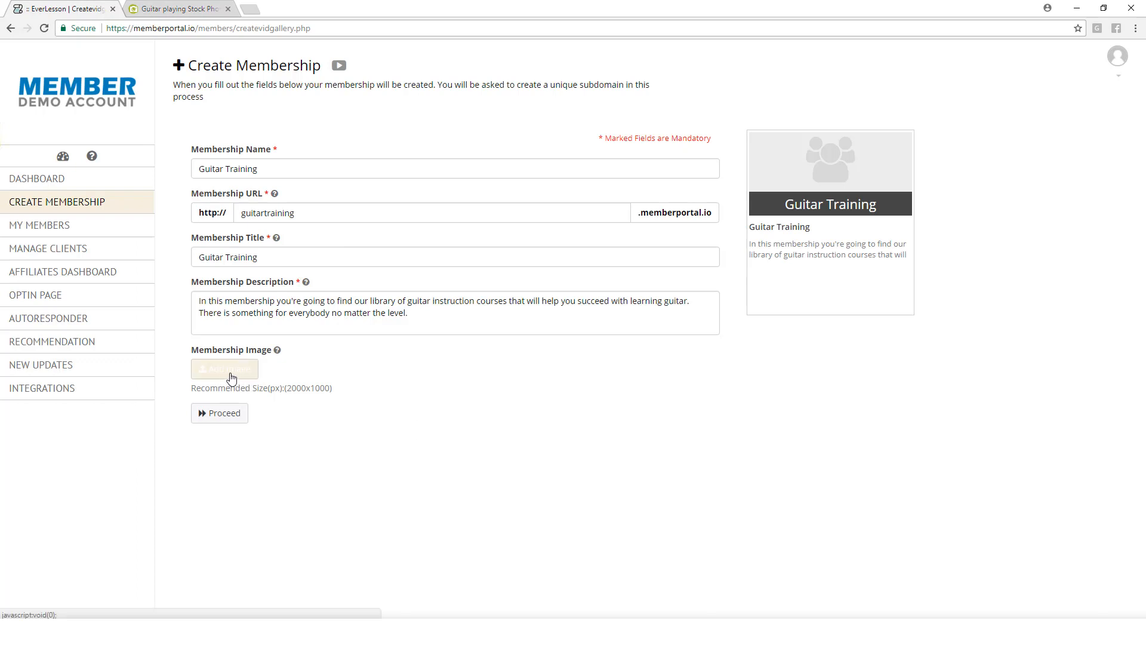
pyautogui.click(224, 367)
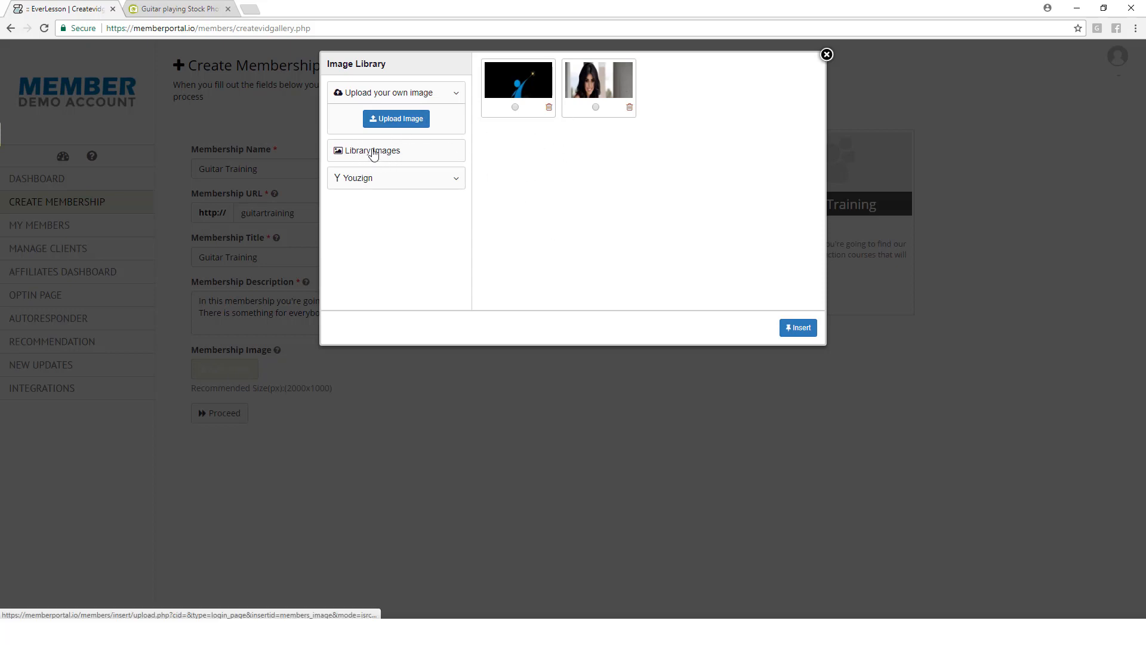
pyautogui.click(371, 150)
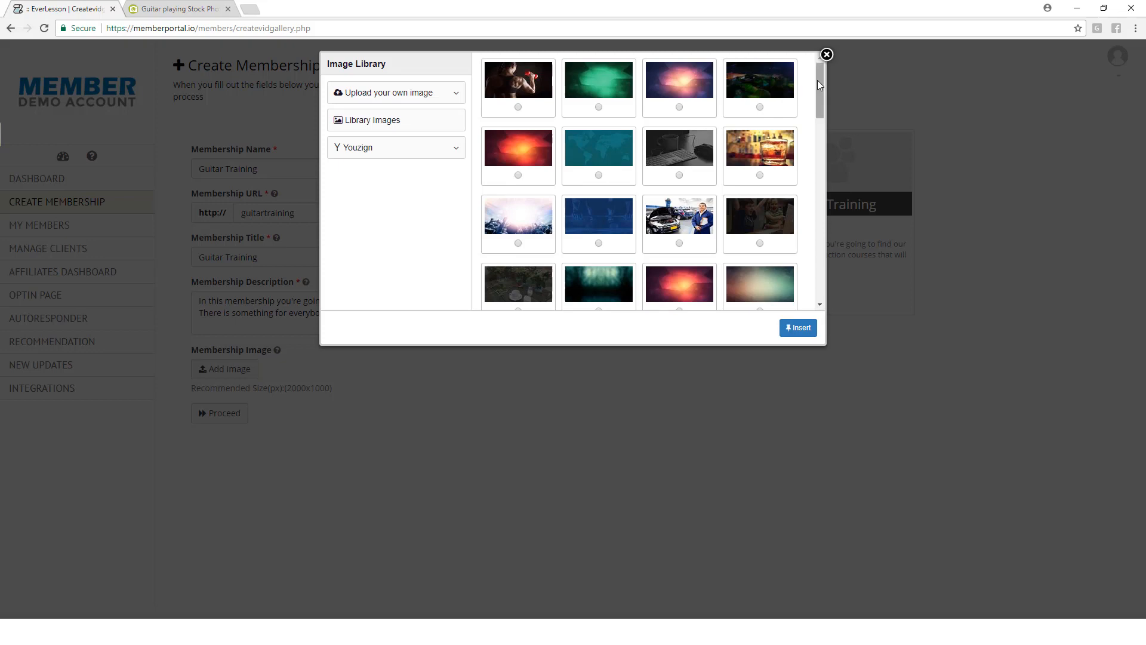
pyautogui.scroll(-3)
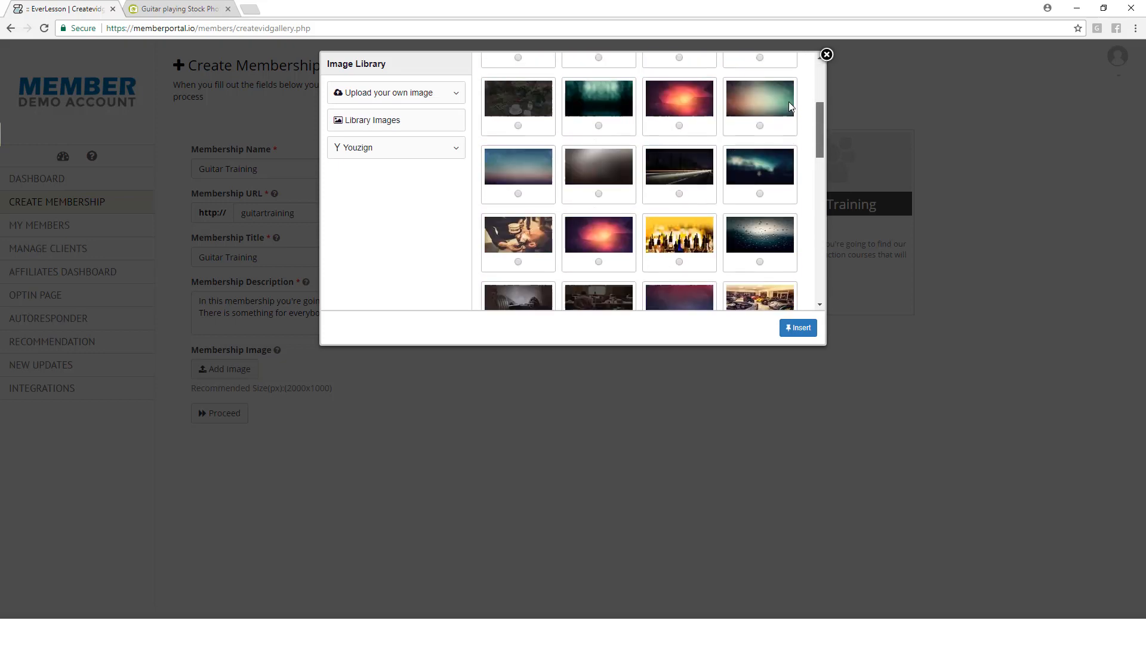
pyautogui.click(391, 92)
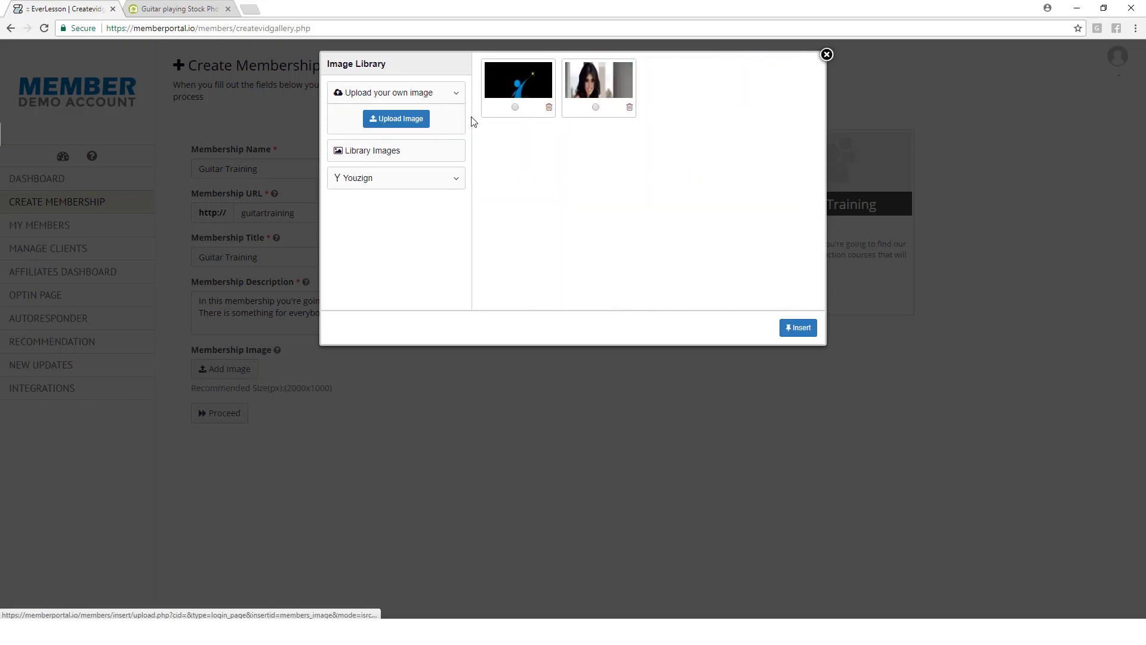
# - Upload Depositphotos_34606349_original from Downloads and insert it as the membership image
pyautogui.click(395, 119)
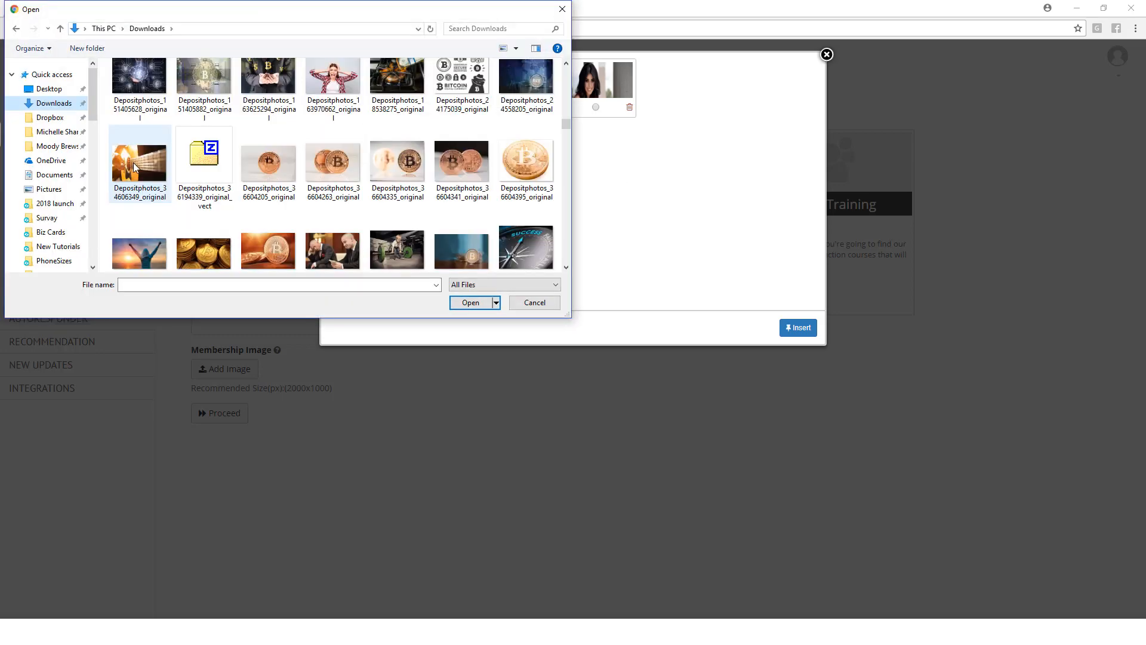
pyautogui.click(471, 303)
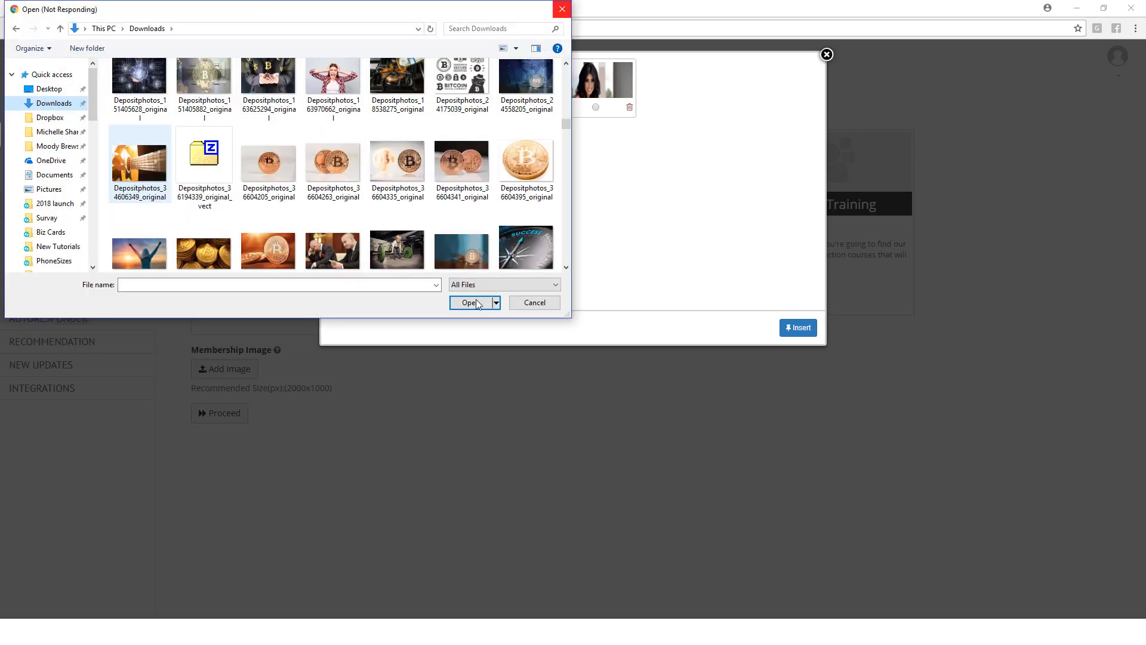
pyautogui.click(469, 303)
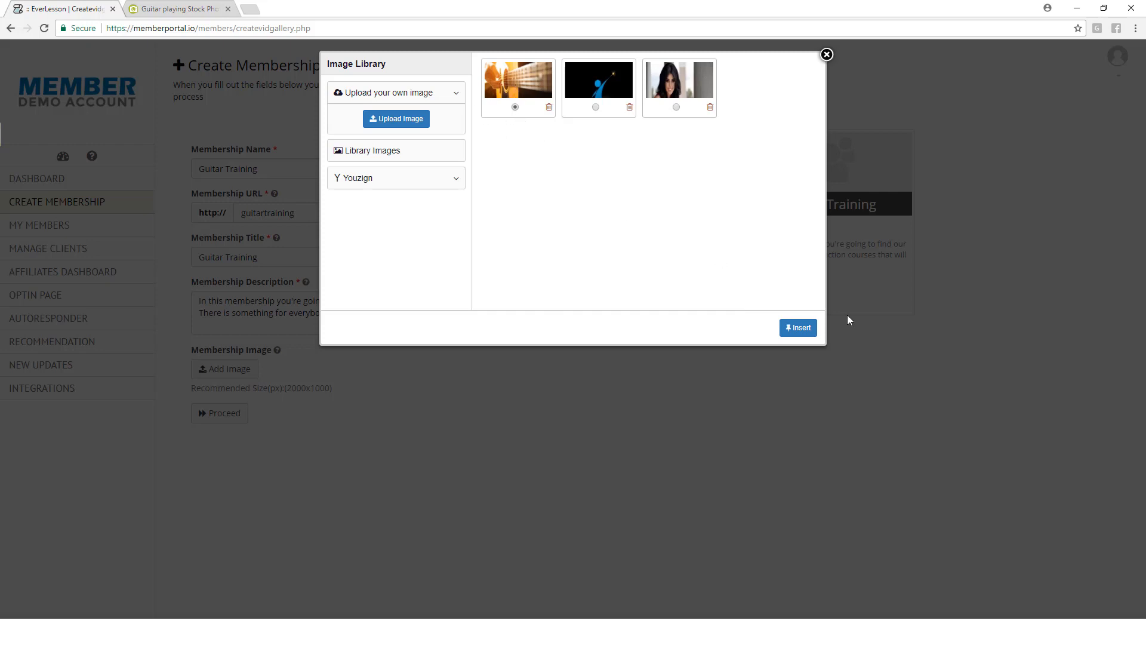
pyautogui.click(827, 55)
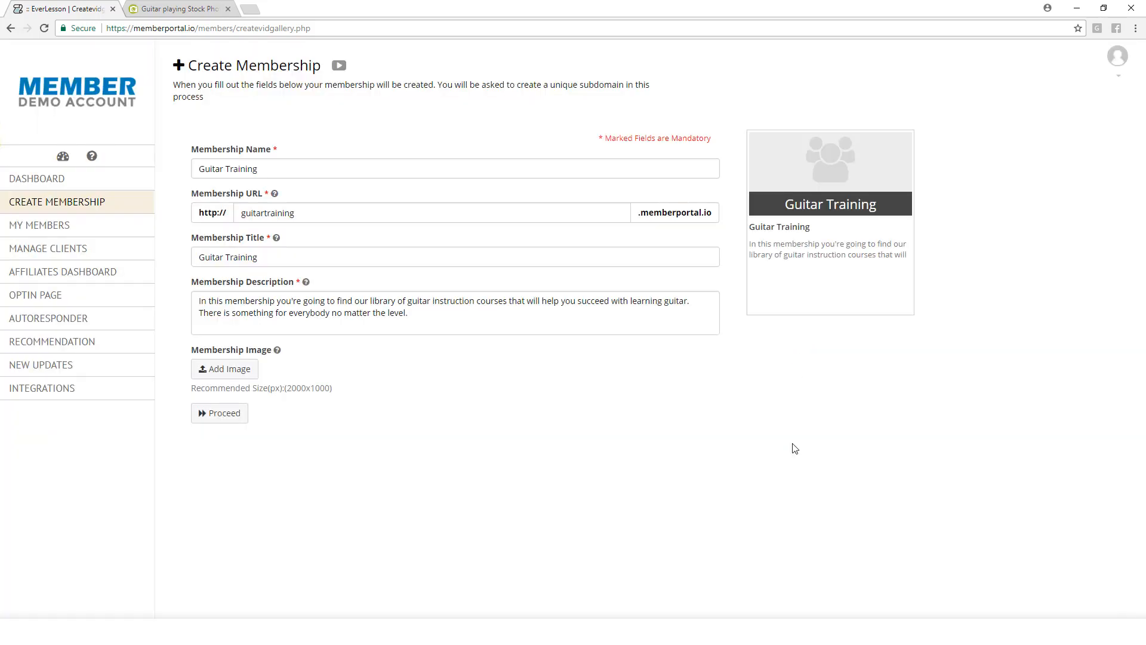
# - Verify the guitar photo on the preview card and proceed to Step 1: Theme Selection
pyautogui.click(225, 368)
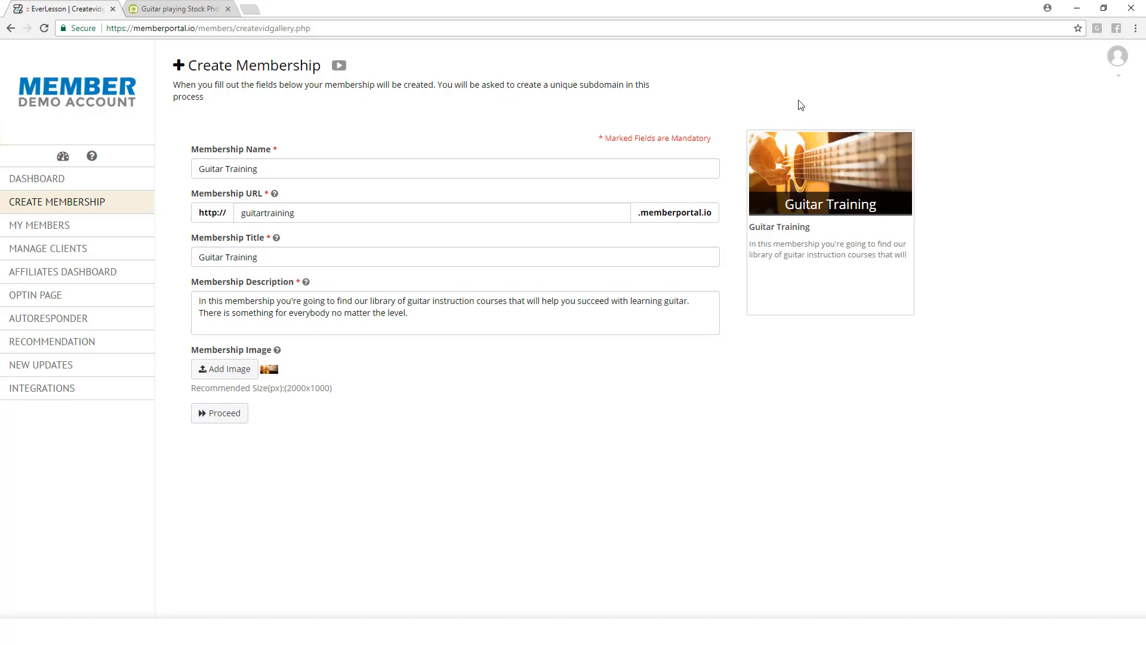
pyautogui.moveTo(688, 150)
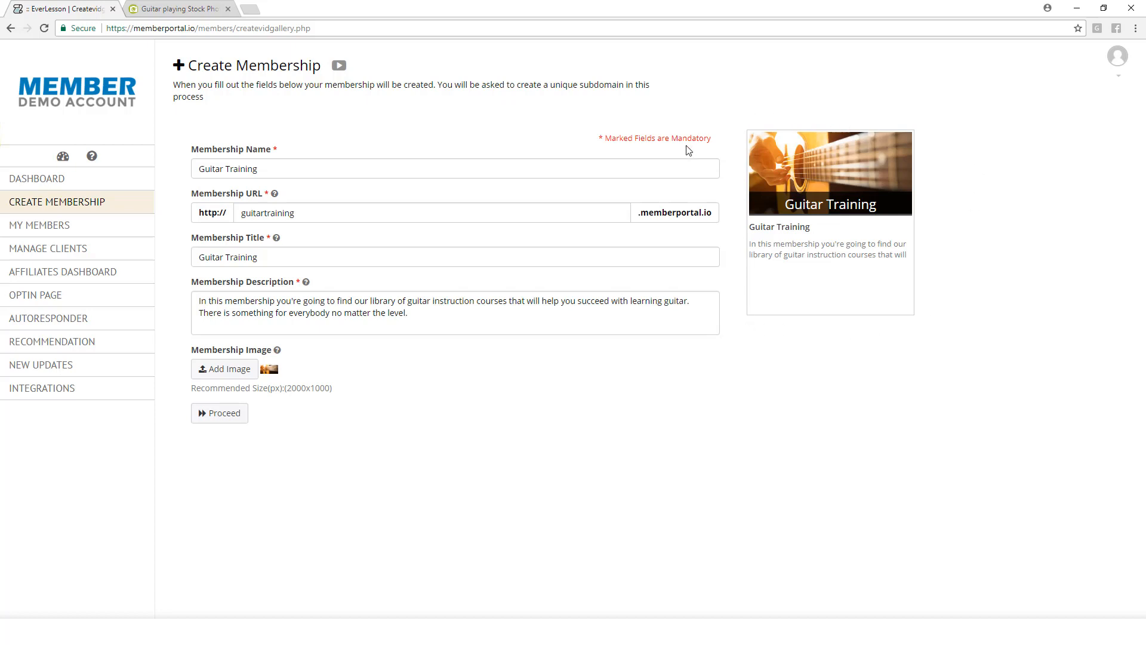
pyautogui.moveTo(778, 245)
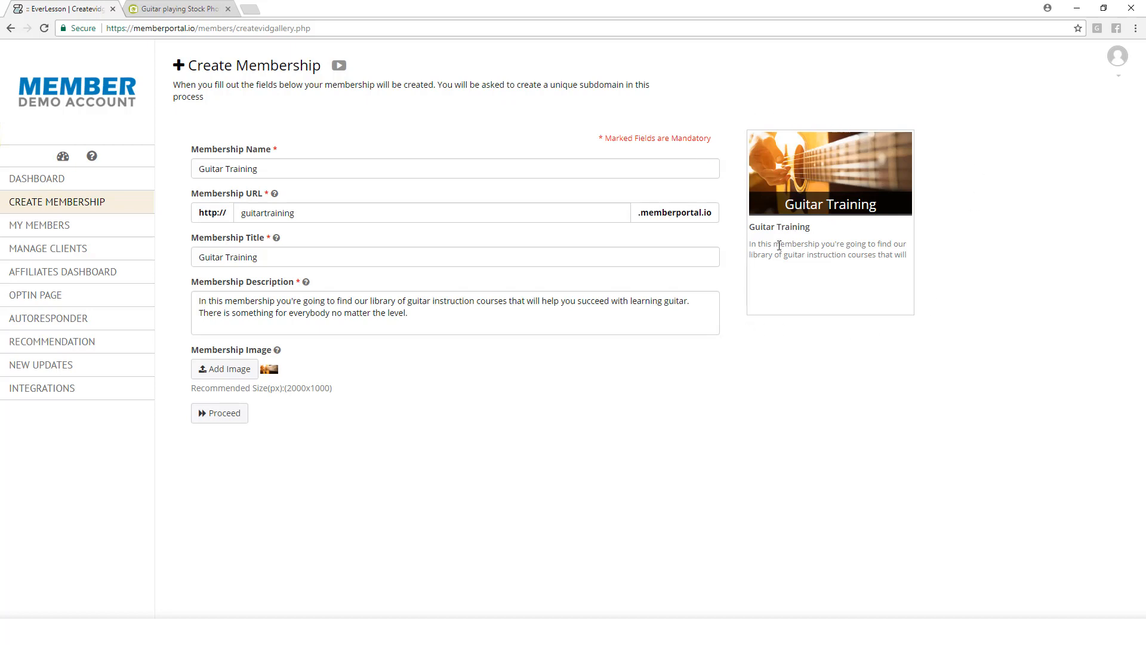
pyautogui.moveTo(555, 418)
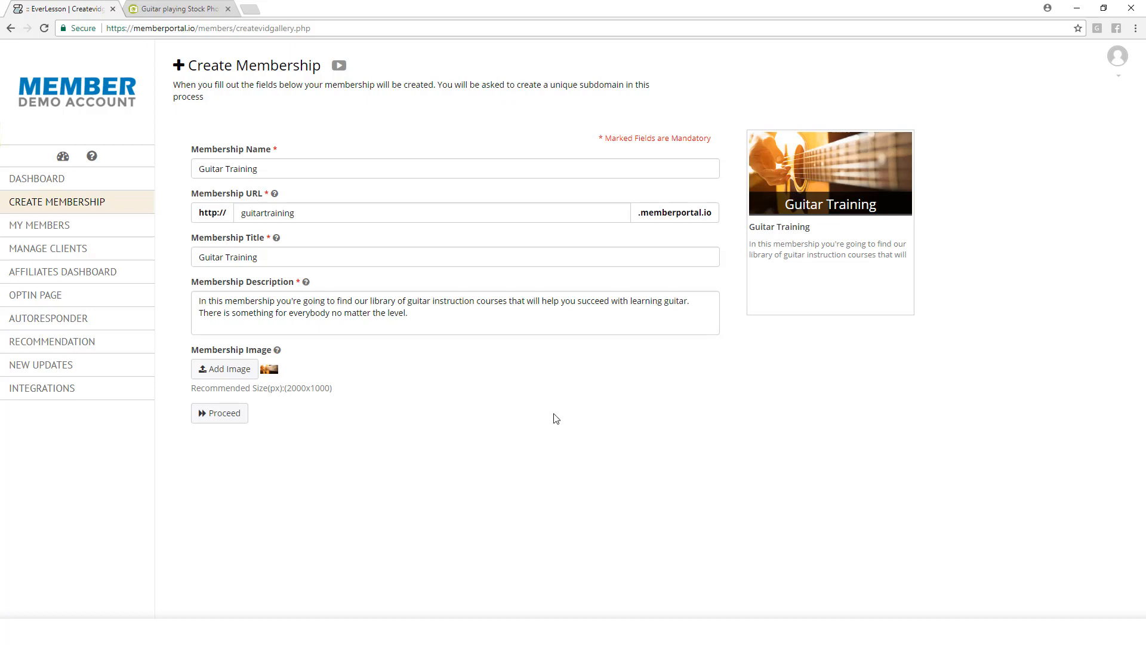
pyautogui.moveTo(502, 416)
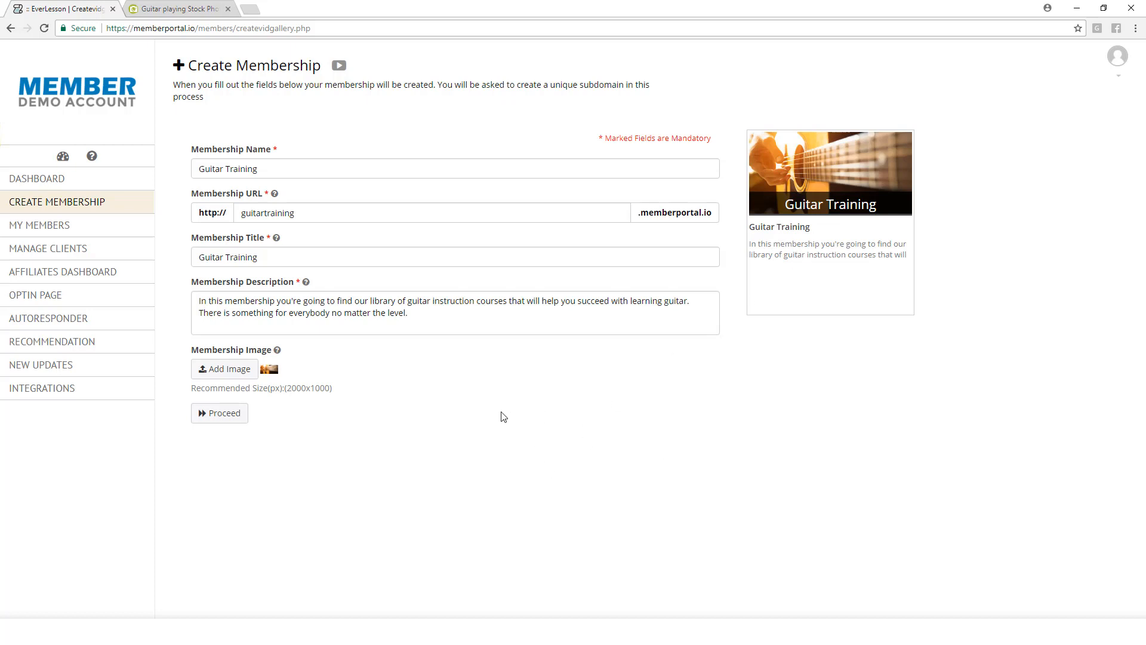
pyautogui.click(219, 413)
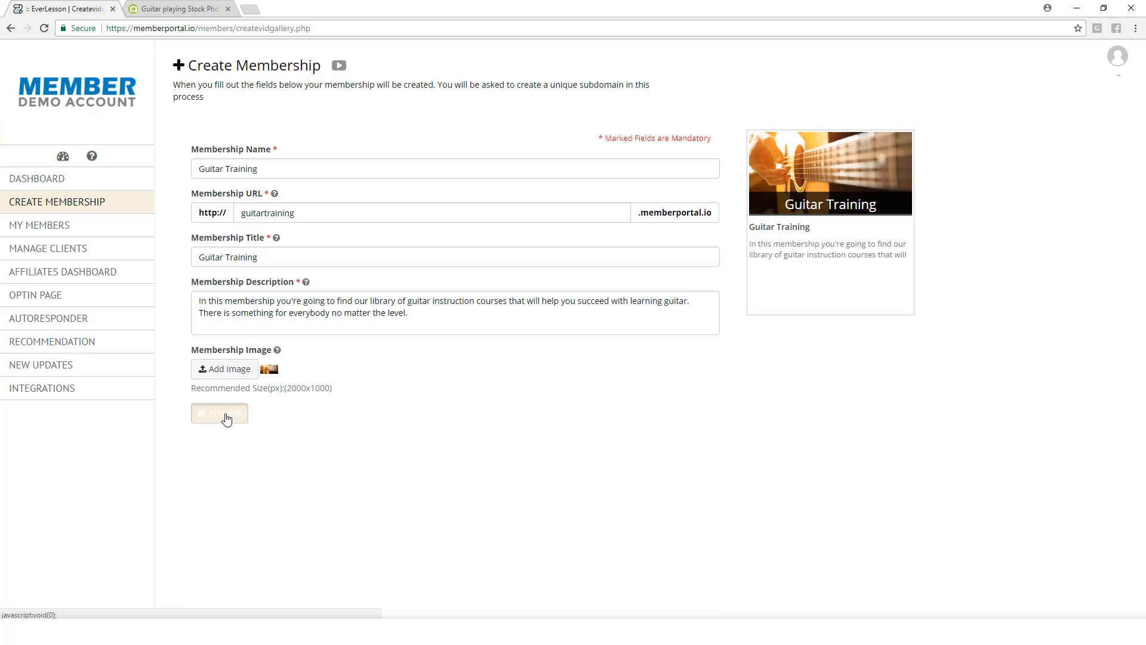
pyautogui.click(219, 413)
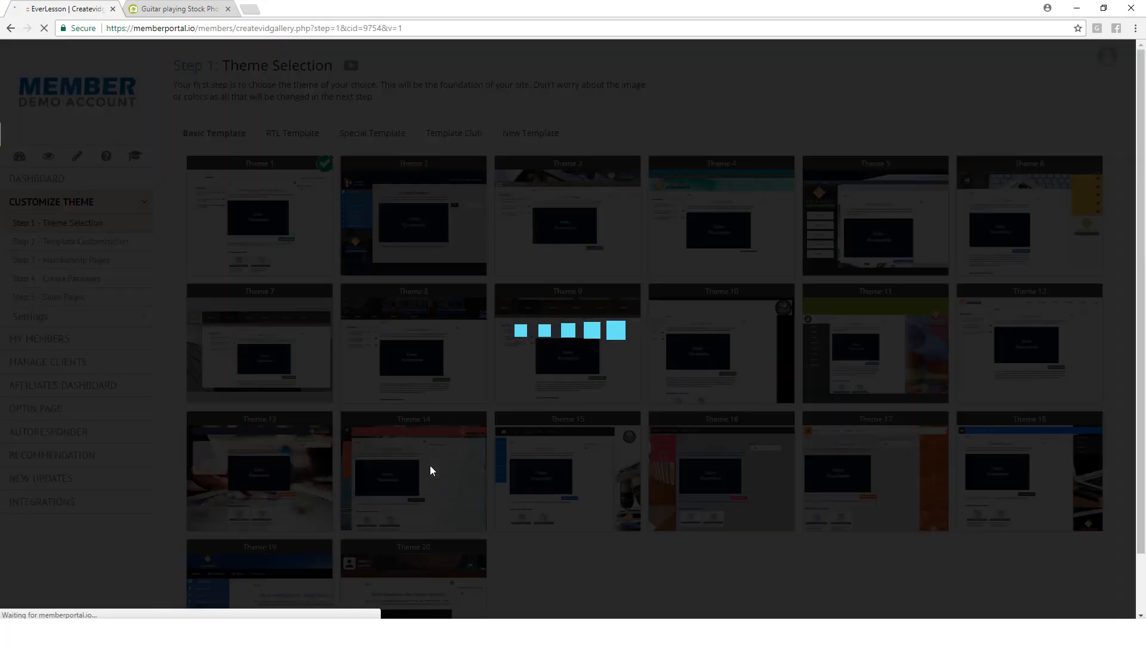